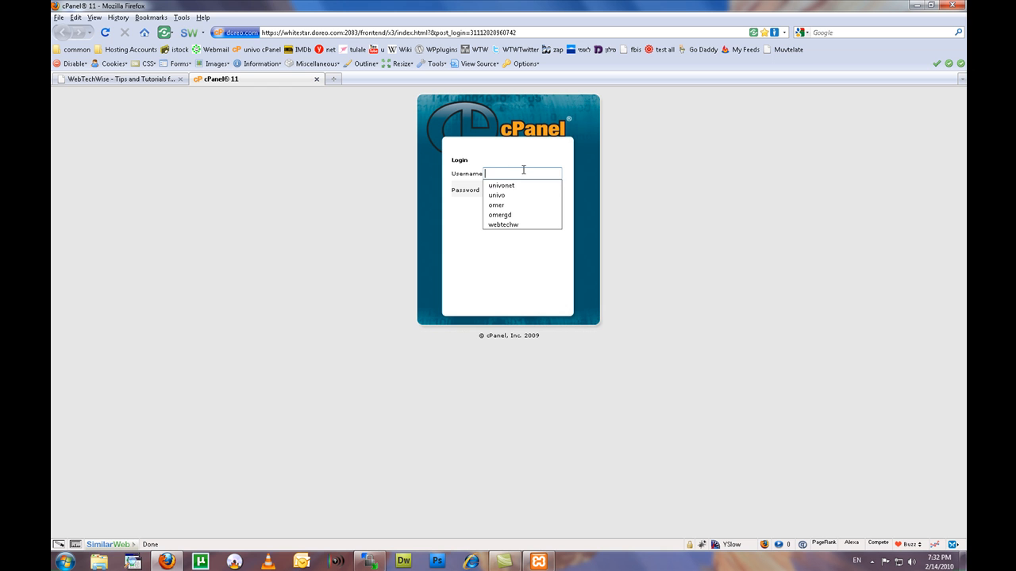
# Log in to cPanel with the saved username and open the webtechw_webtech database in phpMyAdmin
pyautogui.click(508, 206)
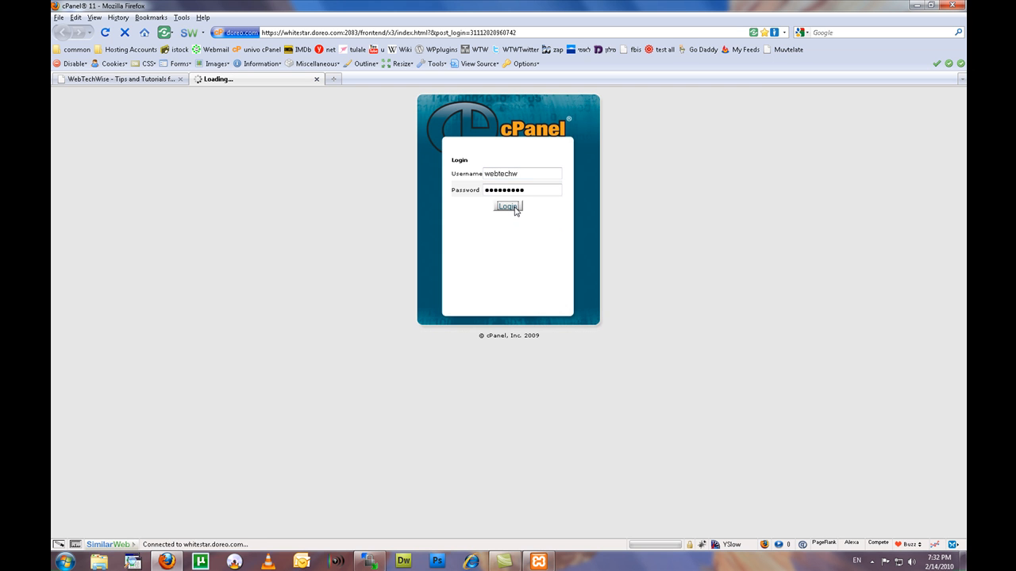
pyautogui.click(508, 206)
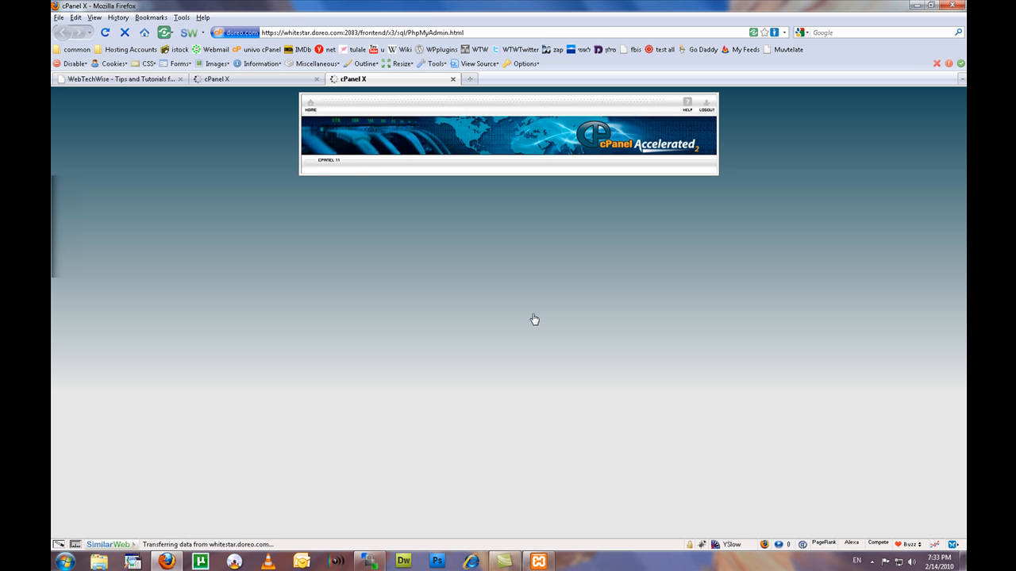
pyautogui.click(99, 143)
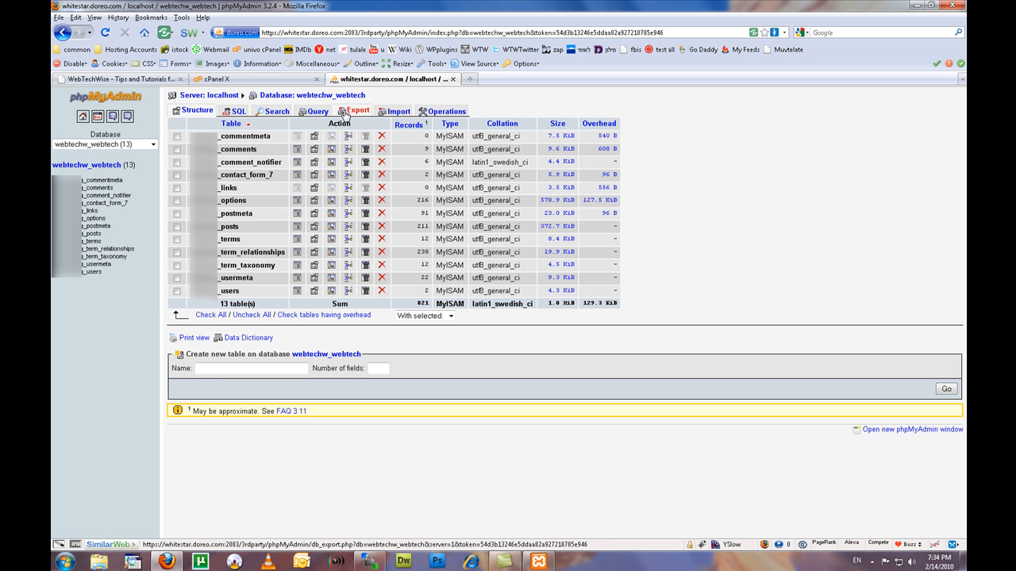
# Export webtechw_webtech with all tables in SQL format and save the file to disk
pyautogui.click(358, 111)
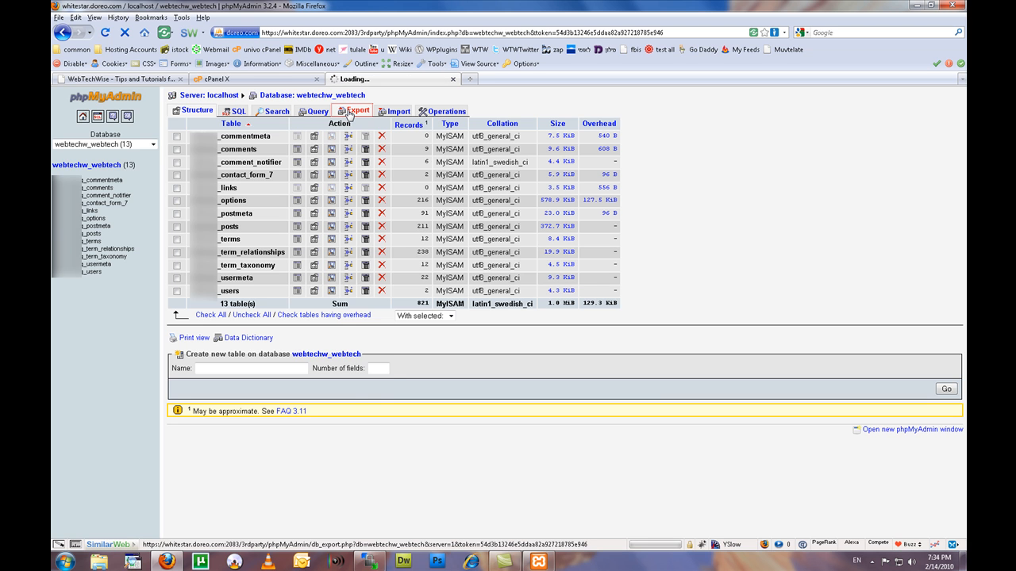
pyautogui.click(358, 111)
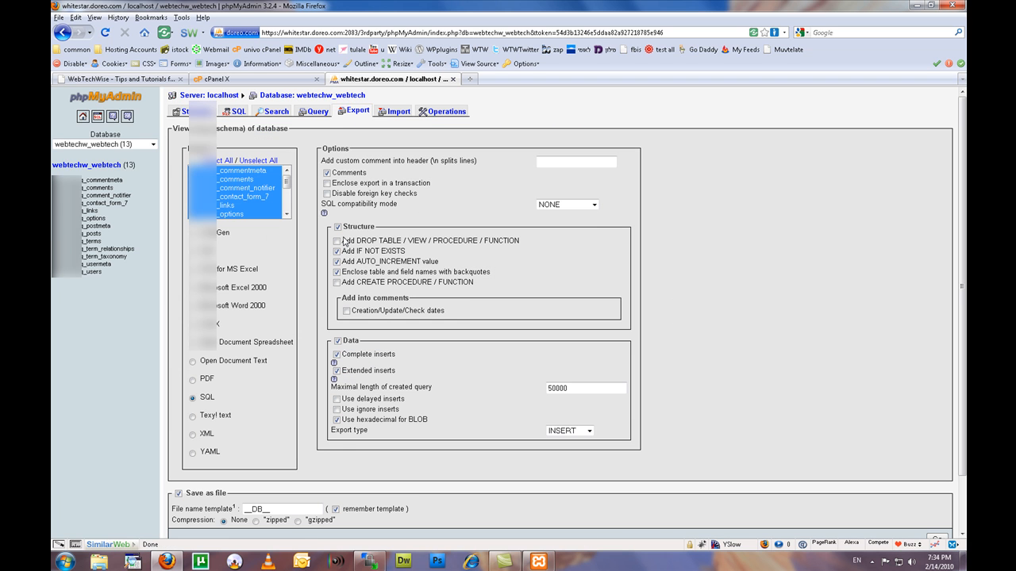
pyautogui.scroll(-3)
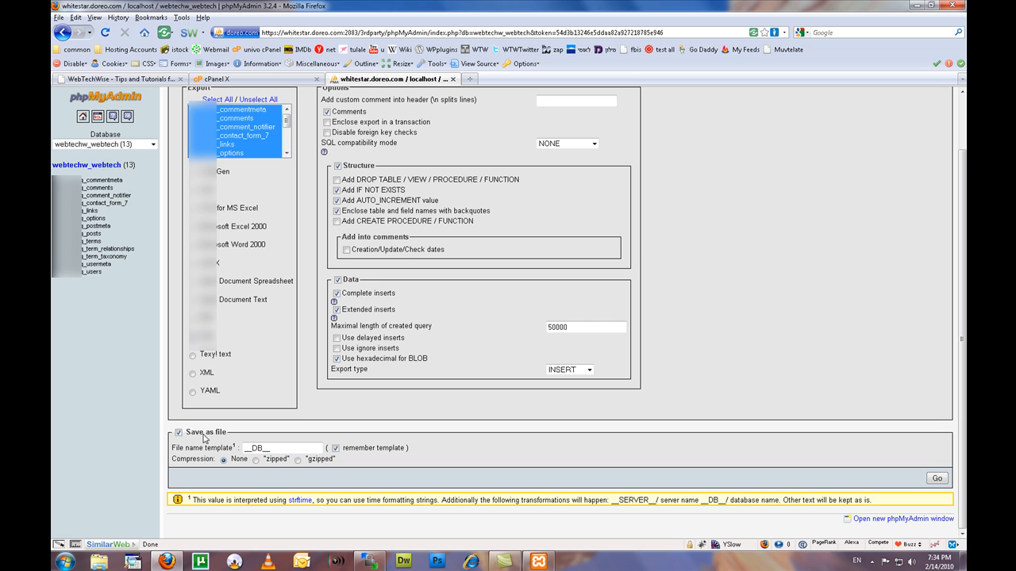
pyautogui.moveTo(957, 461)
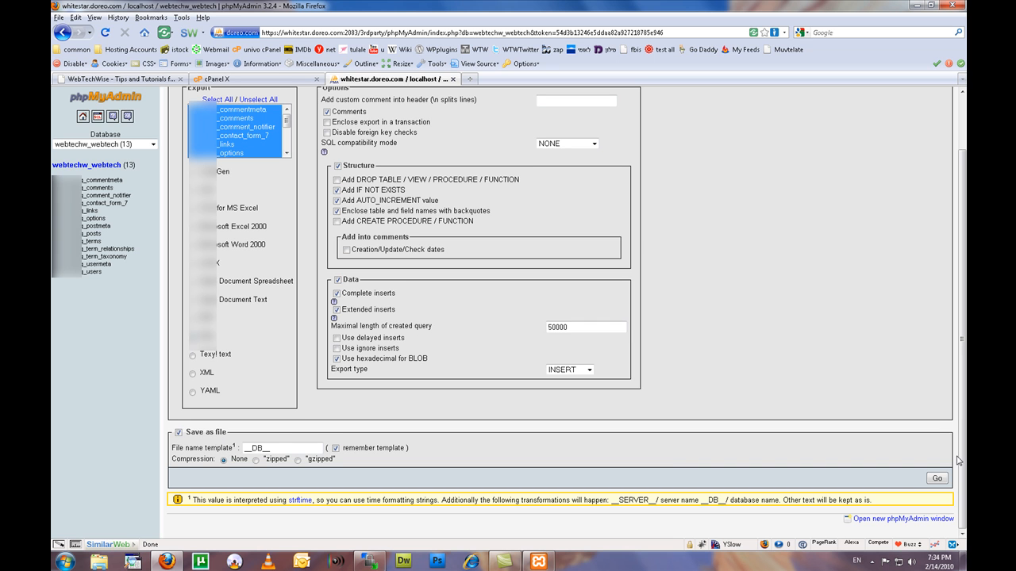
pyautogui.click(936, 479)
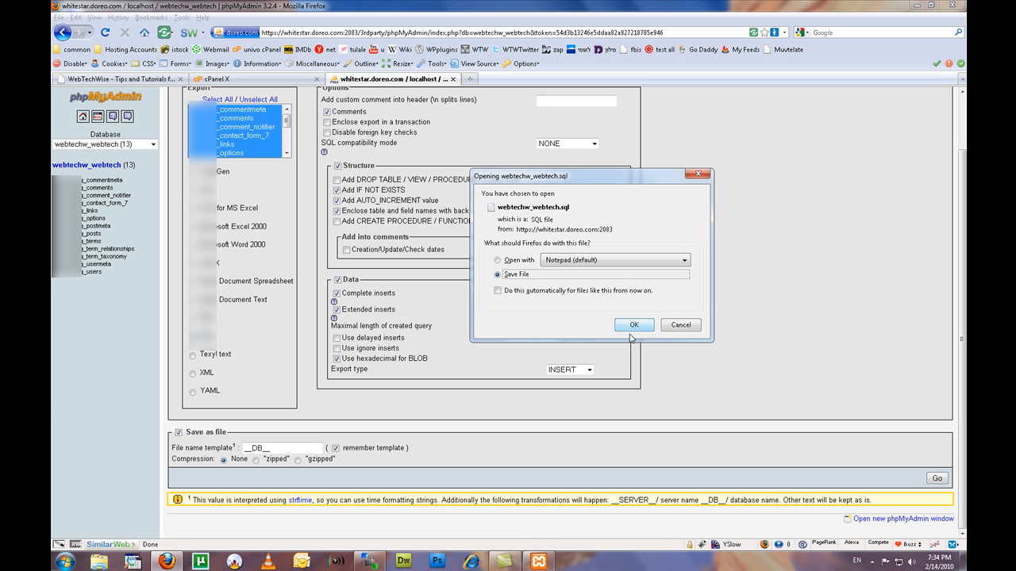
pyautogui.click(634, 325)
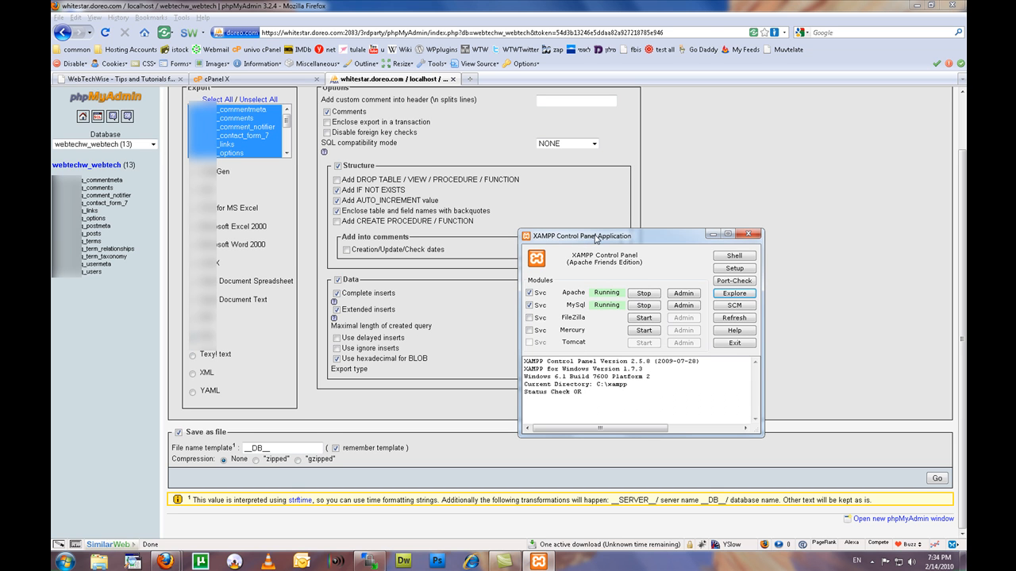
# Create a folder named webtechwise in C:\xampp\htdocs and open it
pyautogui.click(733, 293)
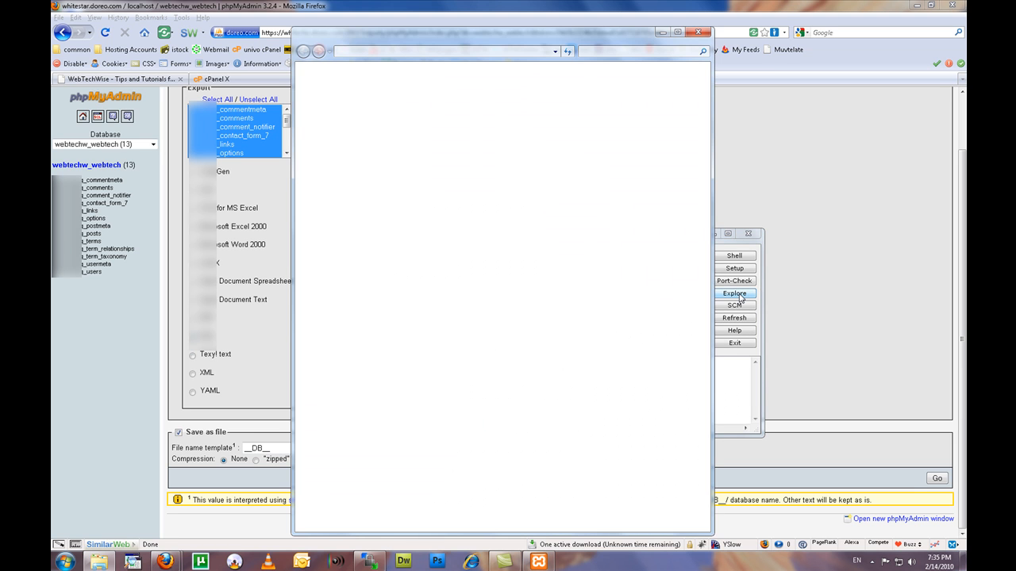
pyautogui.click(734, 293)
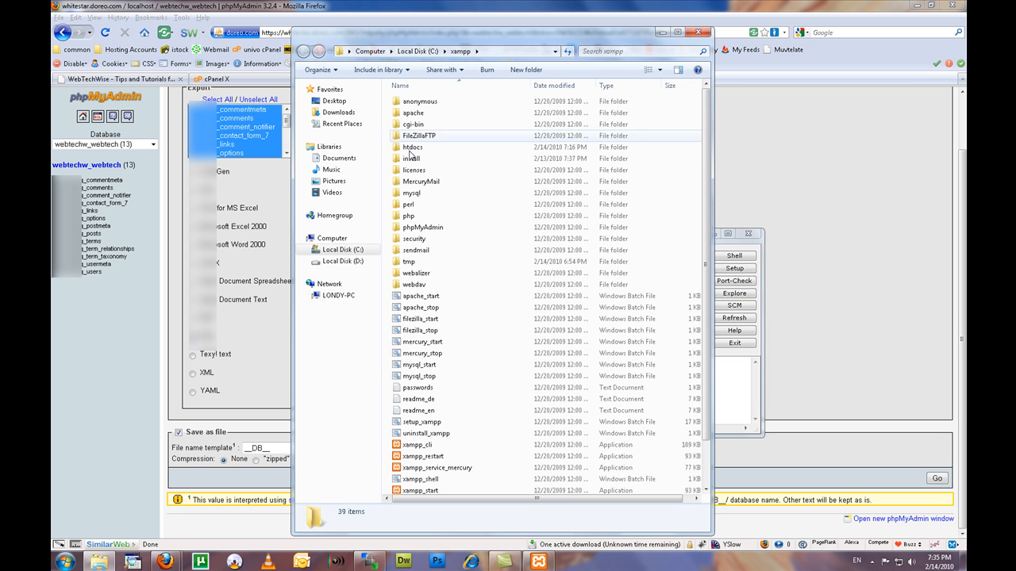
pyautogui.doubleClick(413, 146)
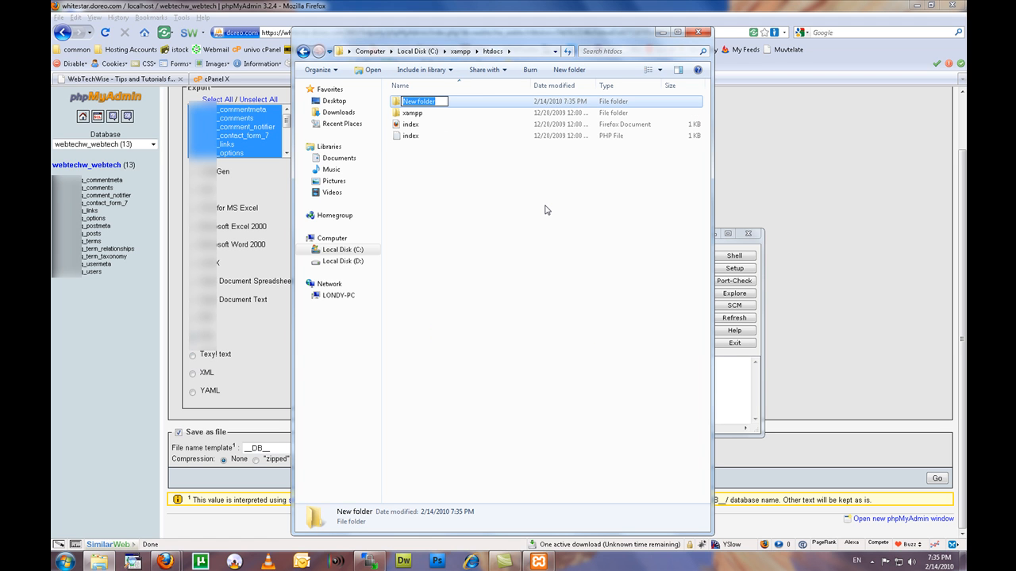
pyautogui.write('webtechwise')
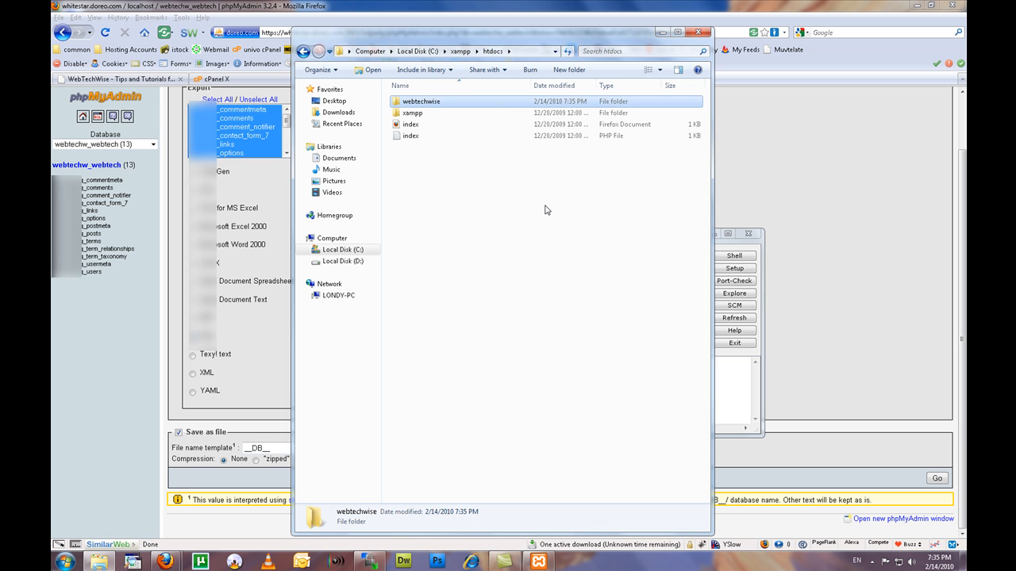
pyautogui.doubleClick(421, 101)
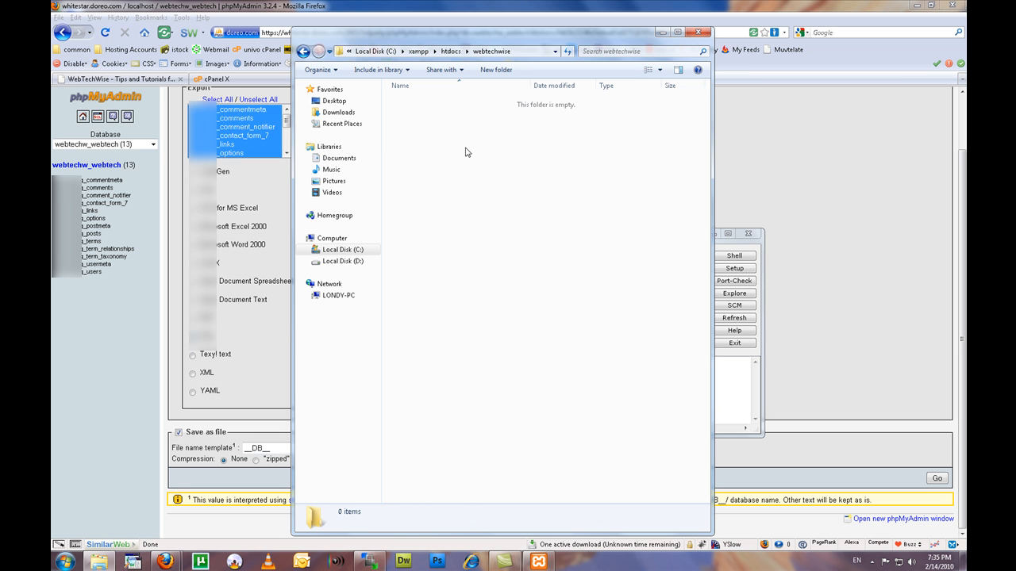
pyautogui.moveTo(488, 158)
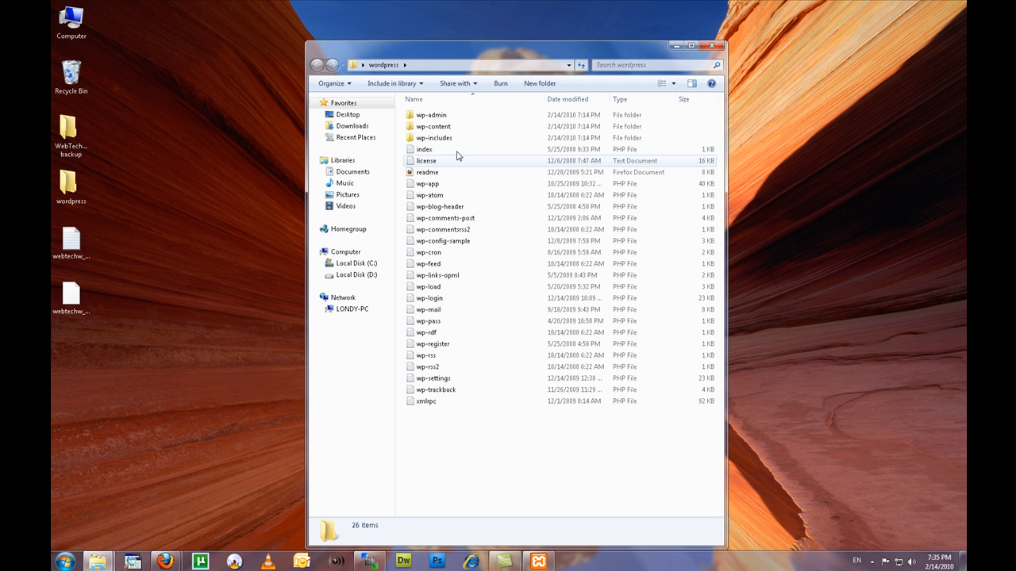
# Copy all 25 WordPress items, including wp-admin and wp-includes, into htdocs\webtechwise
pyautogui.click(431, 115)
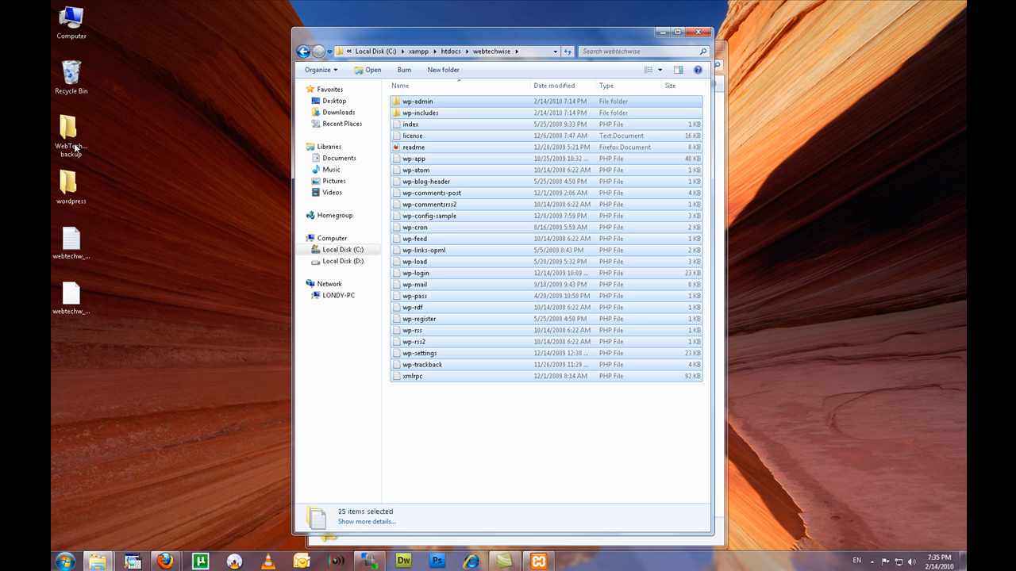
pyautogui.moveTo(77, 143)
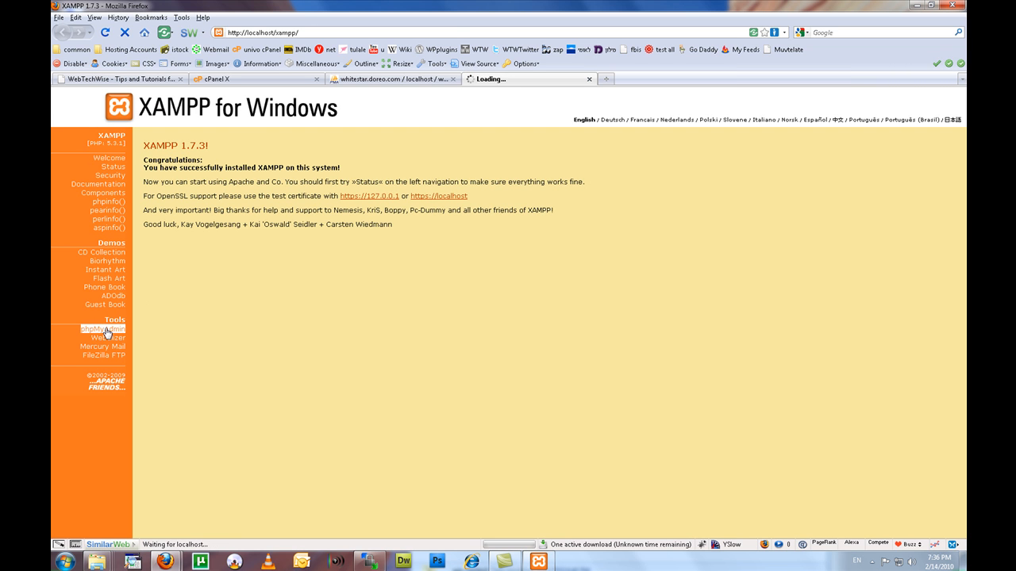
# Create a new local database named webtechwise
pyautogui.click(101, 329)
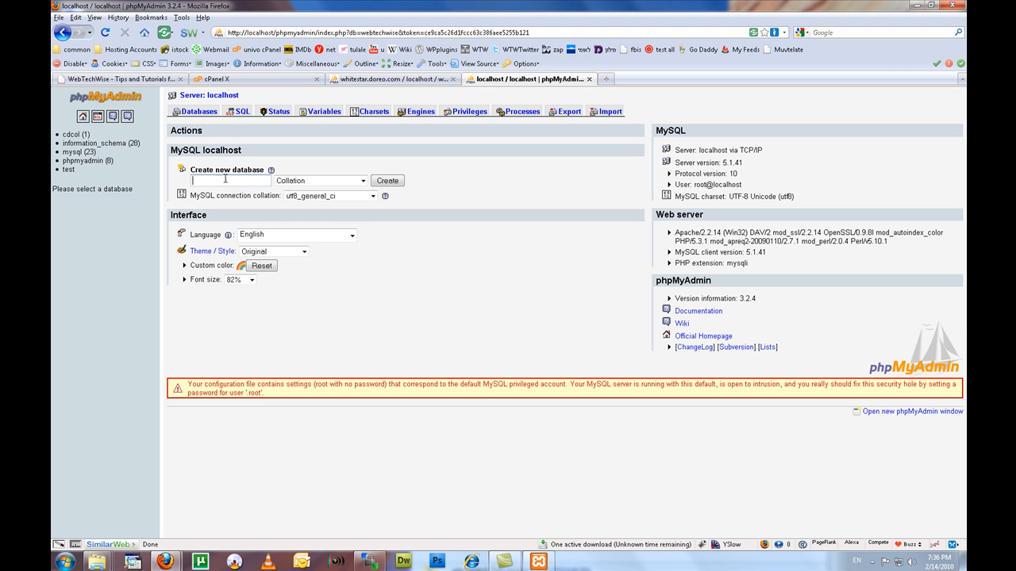
pyautogui.write('webtechwise')
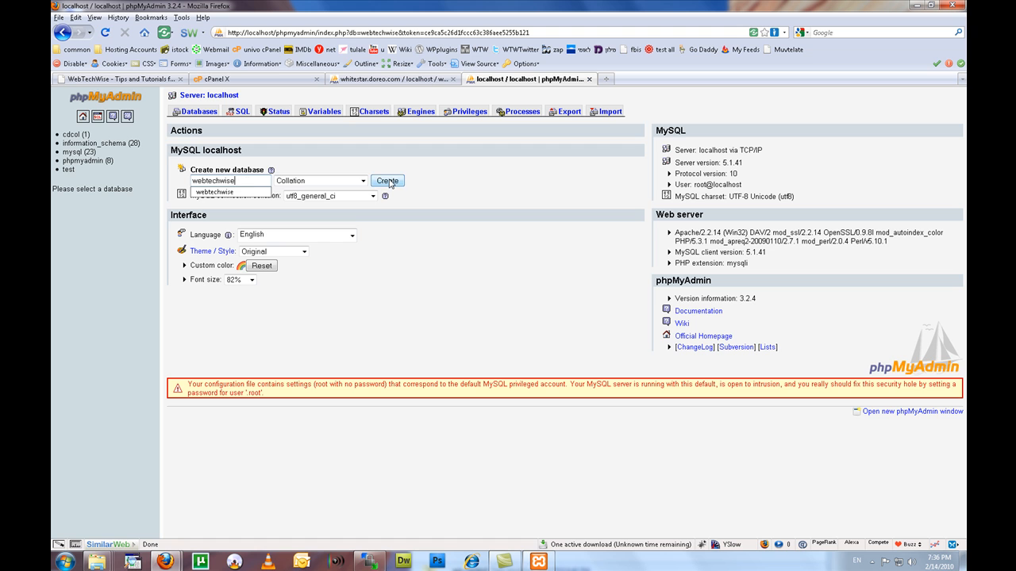
pyautogui.click(387, 180)
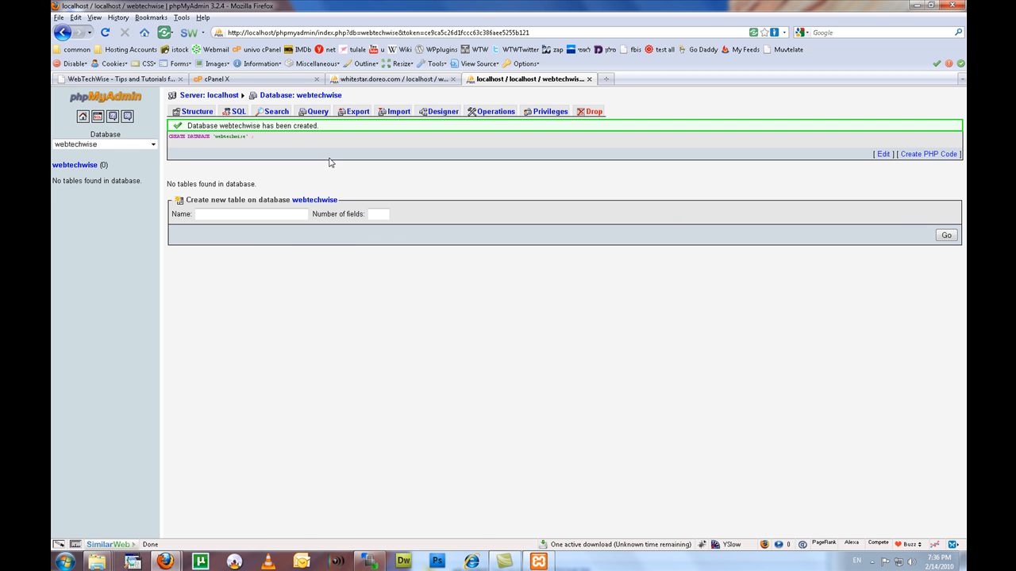
# Import webtechw_webtech.sql from the Desktop into webtechwise, producing 13 tables
pyautogui.click(398, 111)
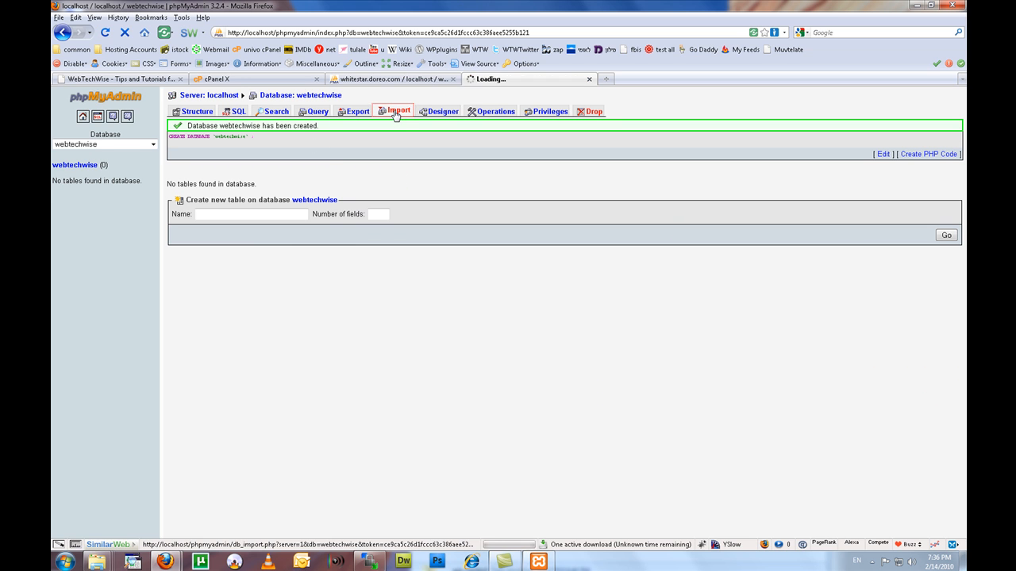
pyautogui.click(397, 110)
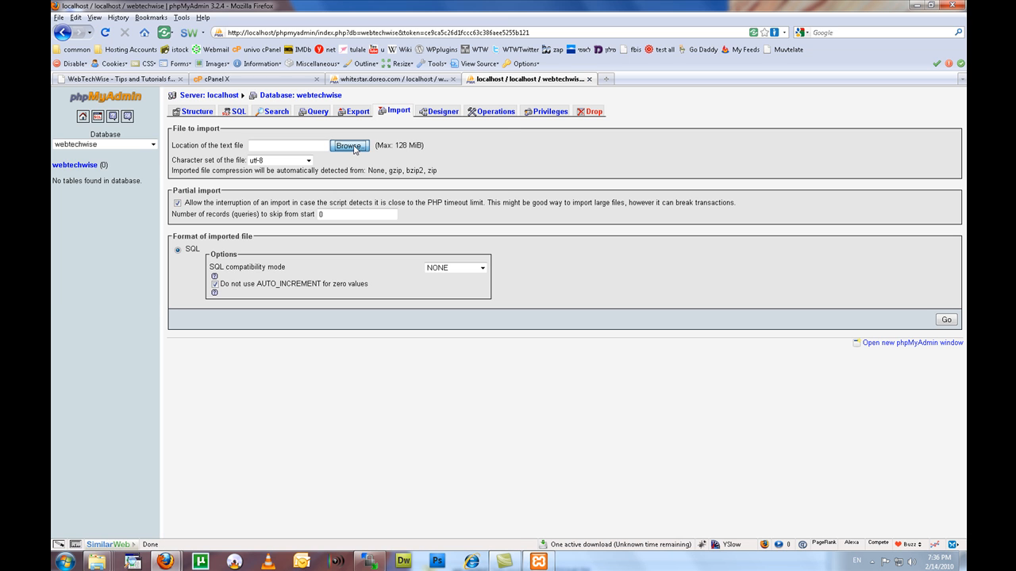
pyautogui.click(347, 145)
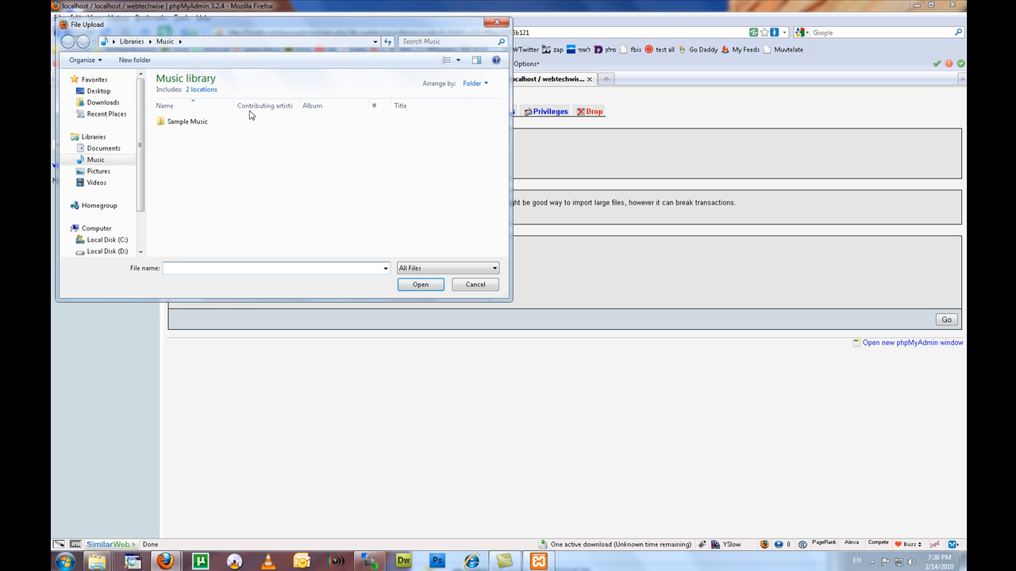
pyautogui.click(98, 91)
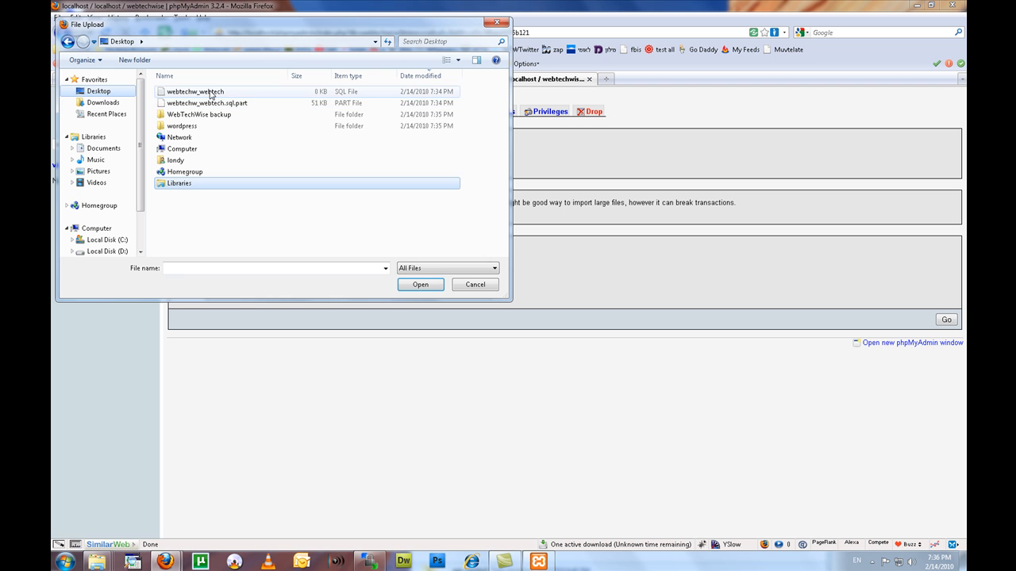
pyautogui.click(420, 285)
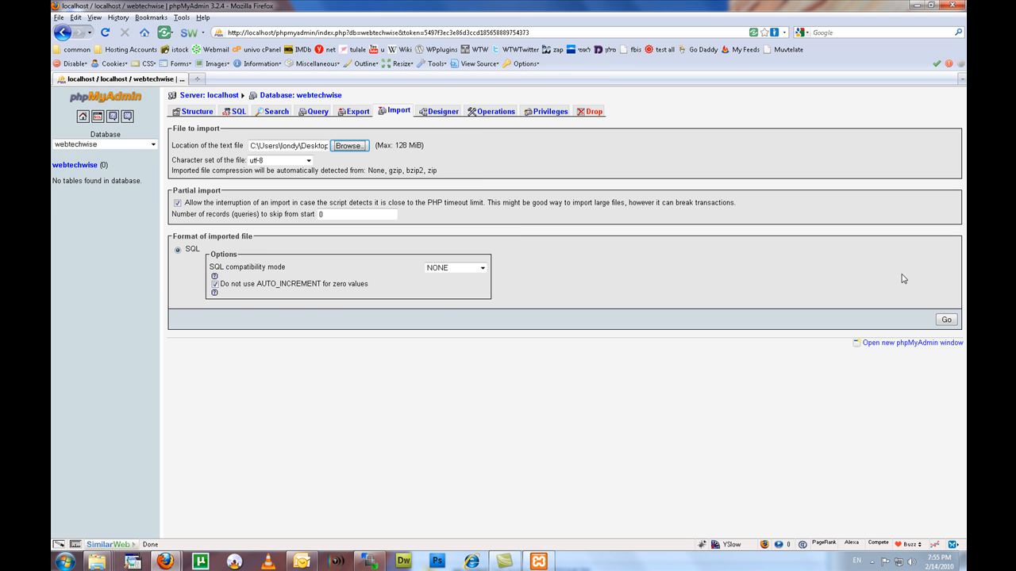
pyautogui.click(946, 319)
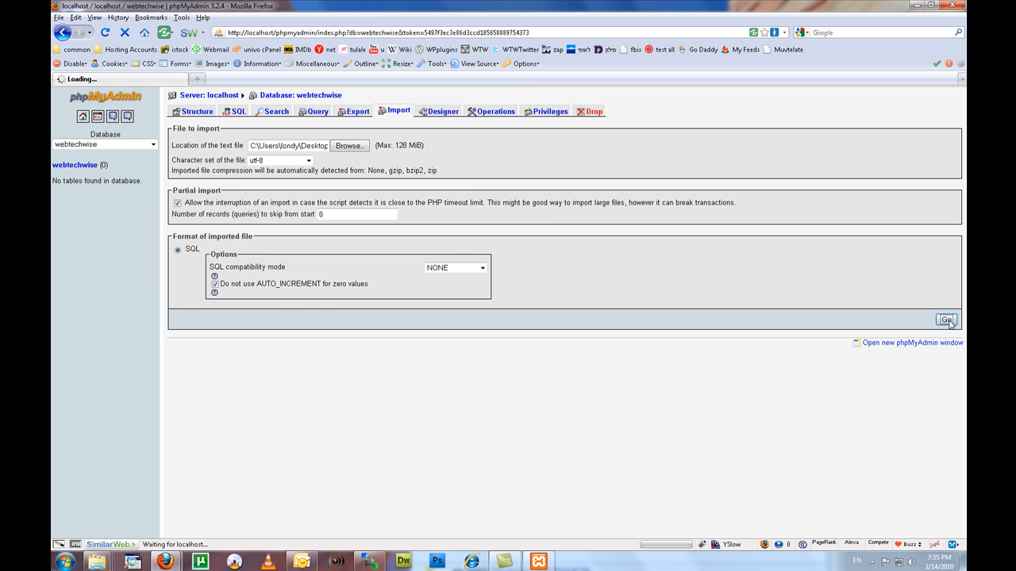
pyautogui.click(946, 319)
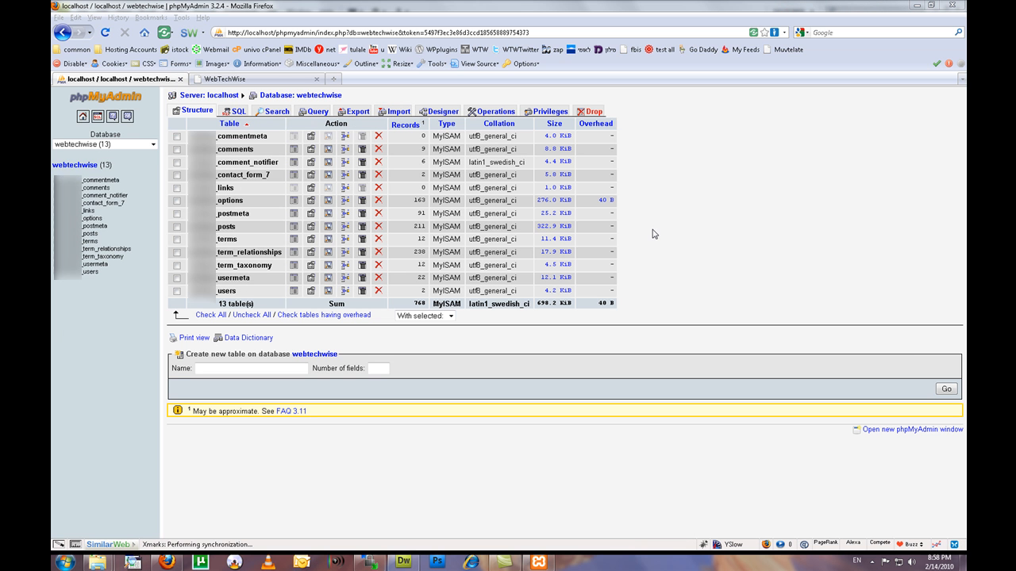
pyautogui.click(92, 218)
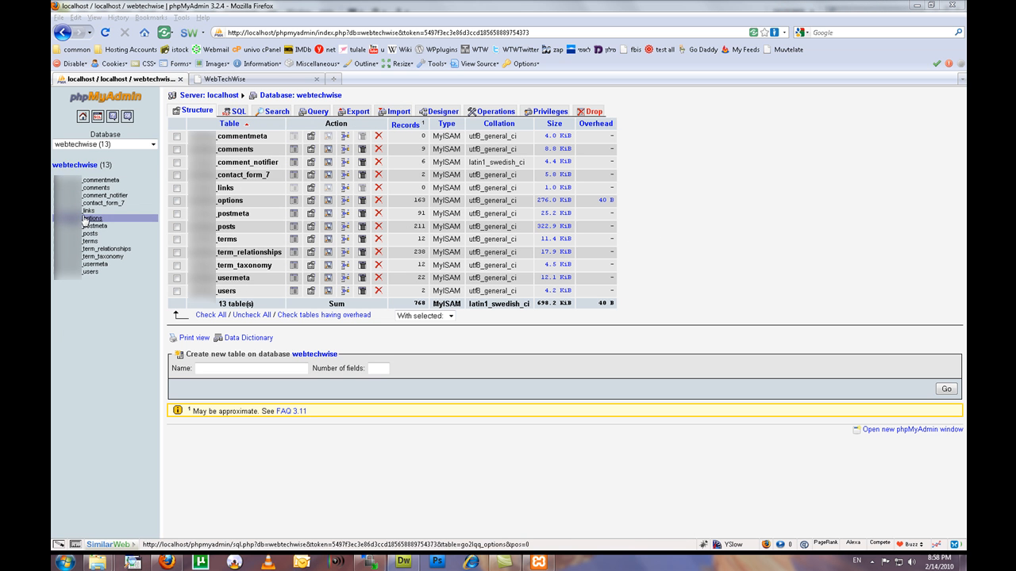
pyautogui.click(92, 219)
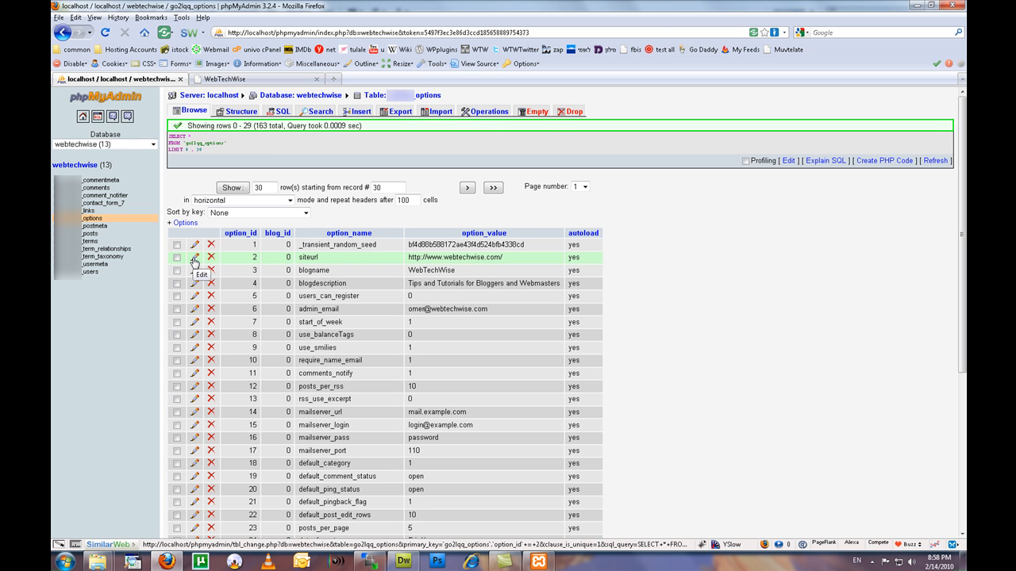
pyautogui.click(194, 257)
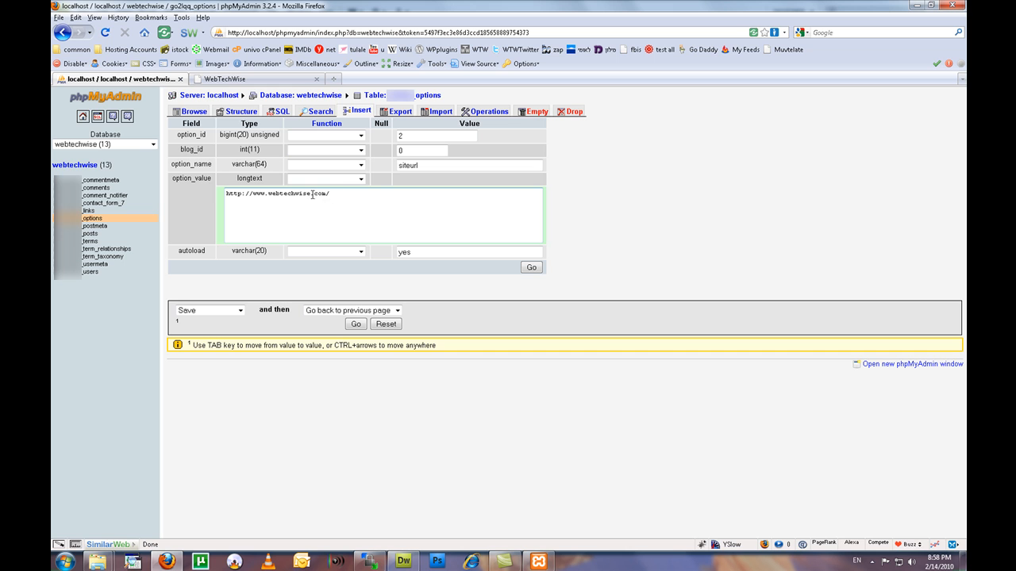
pyautogui.moveTo(252, 193); pyautogui.dragTo(324, 193)
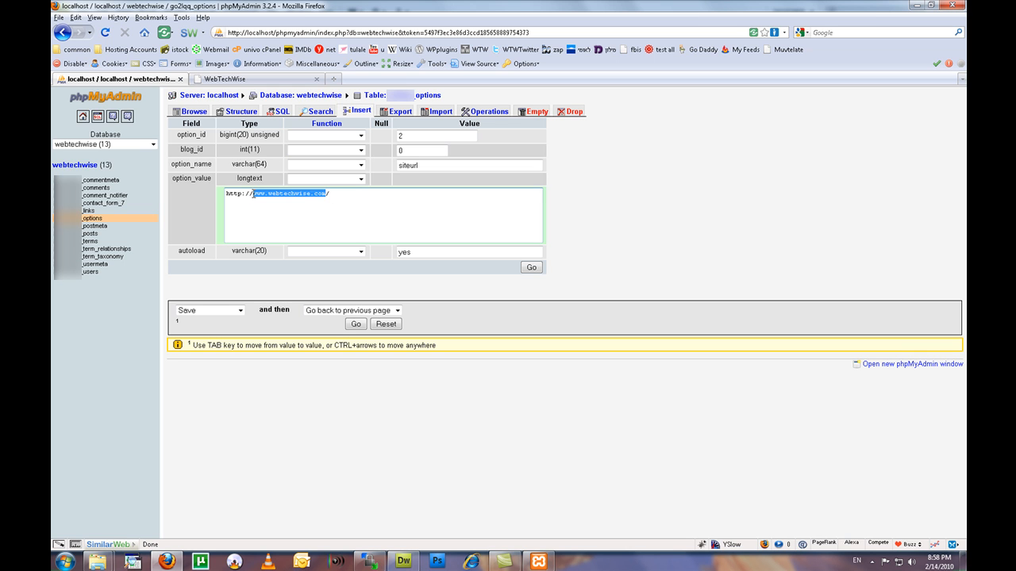
pyautogui.write('1')
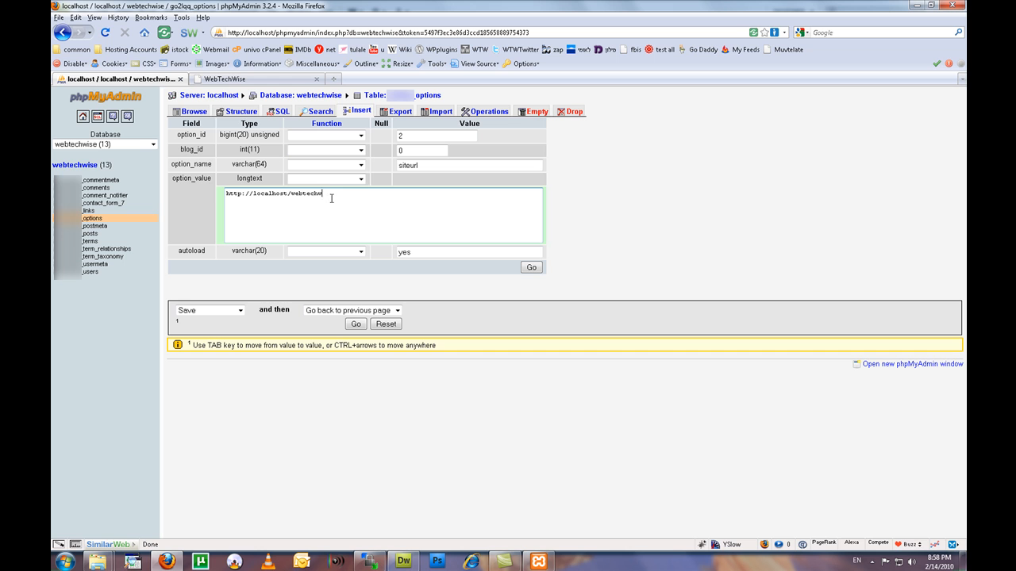
pyautogui.write('ise/')
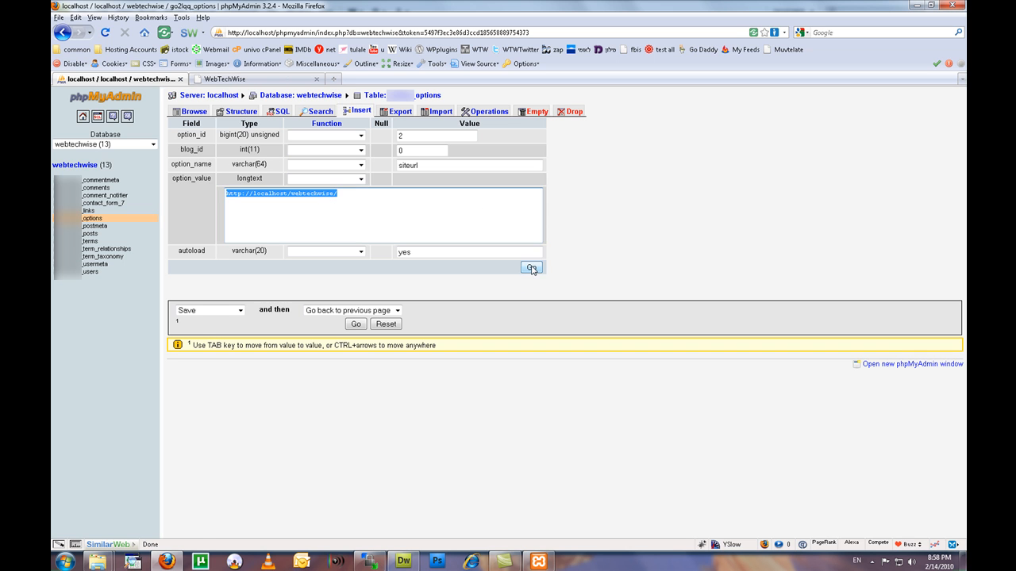
pyautogui.click(531, 268)
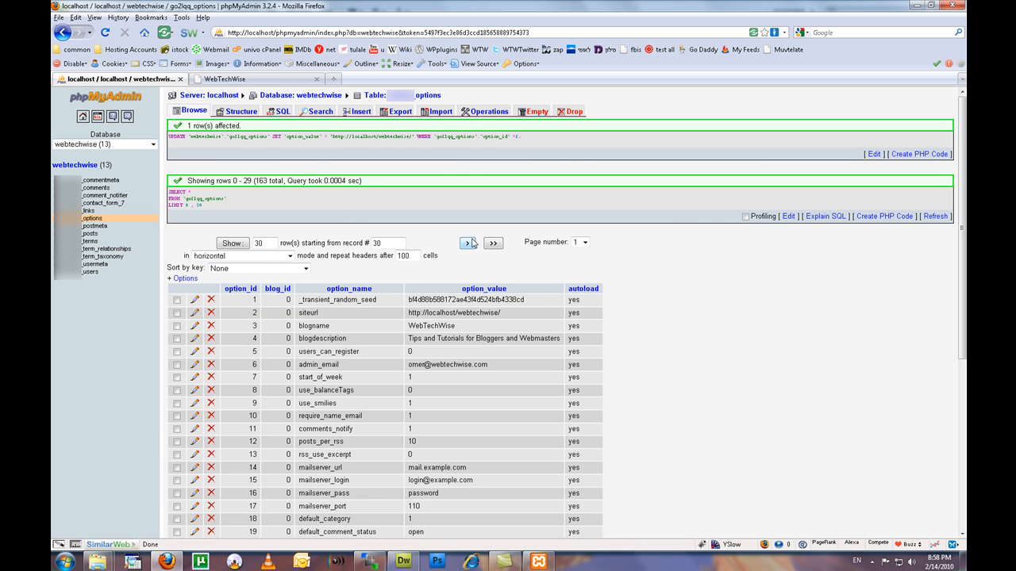
pyautogui.click(467, 242)
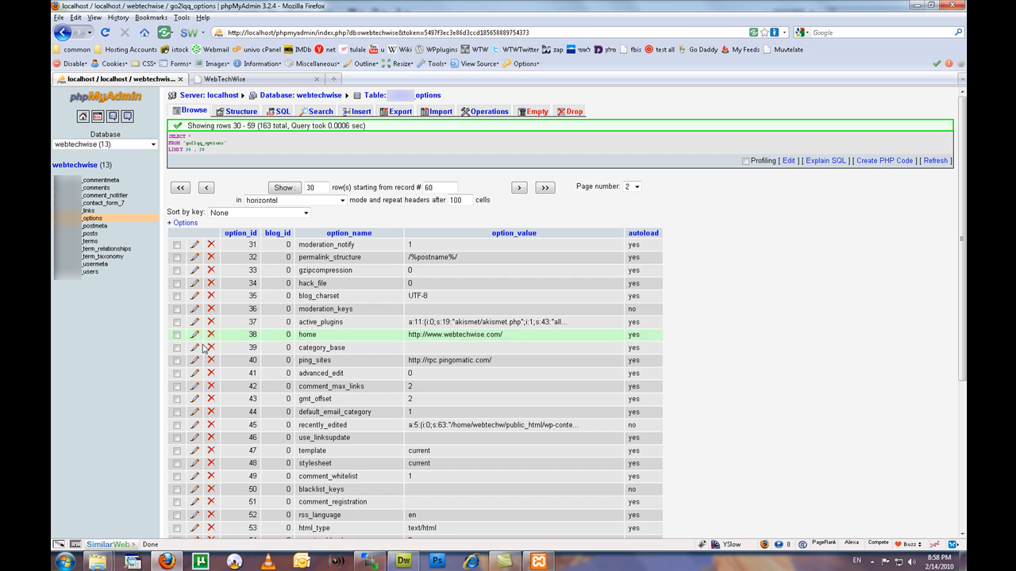
pyautogui.click(194, 334)
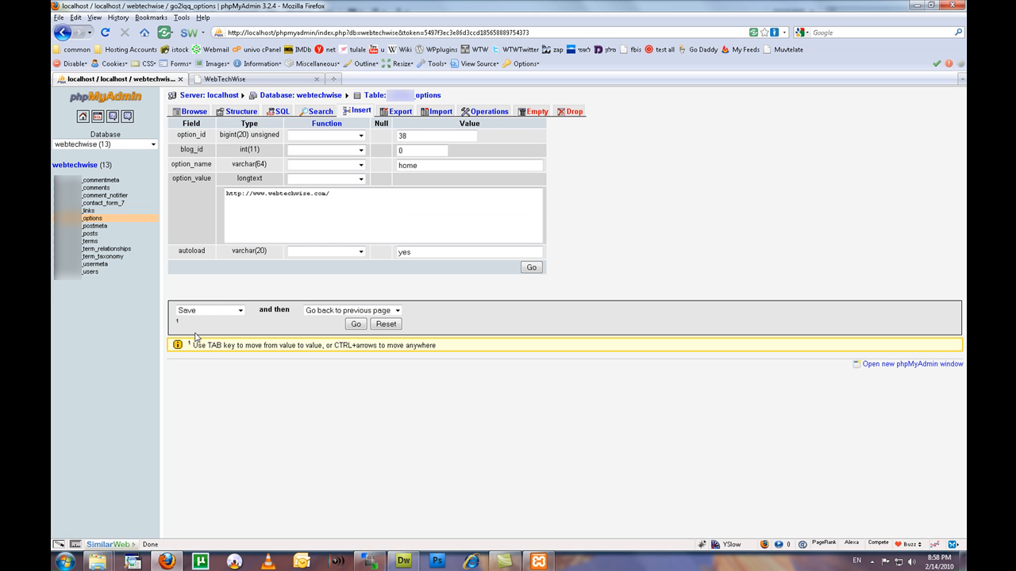
pyautogui.write('http://localhost/webtechwise/')
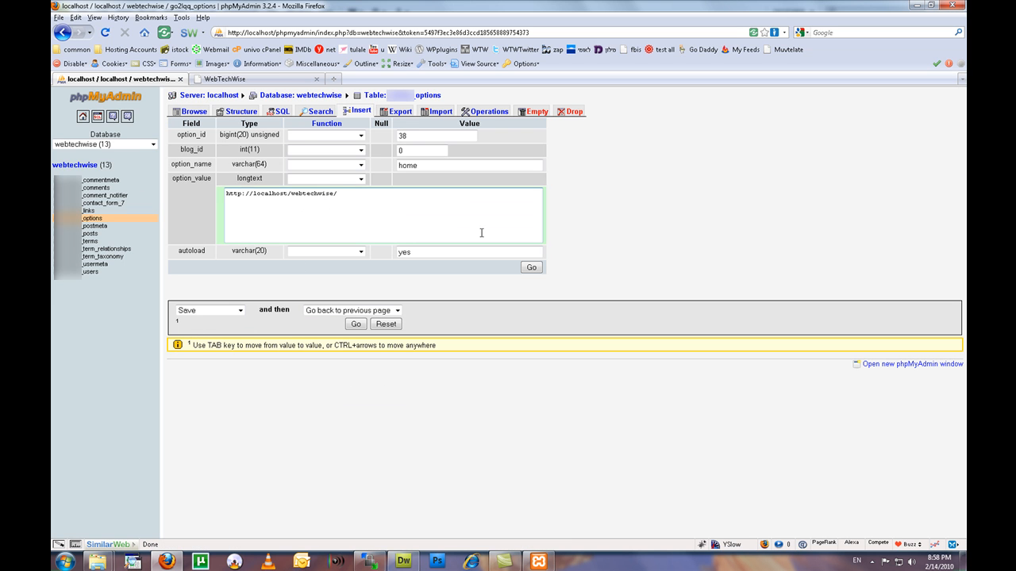
pyautogui.click(531, 268)
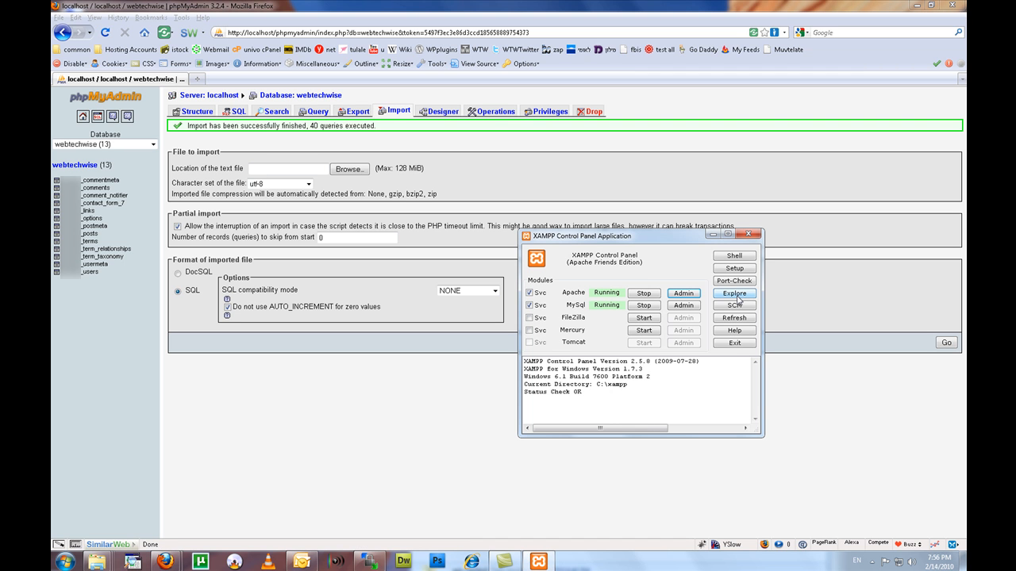
# Duplicate wp-config-sample in htdocs\webtechwise and rename the copy wp-config
pyautogui.click(733, 293)
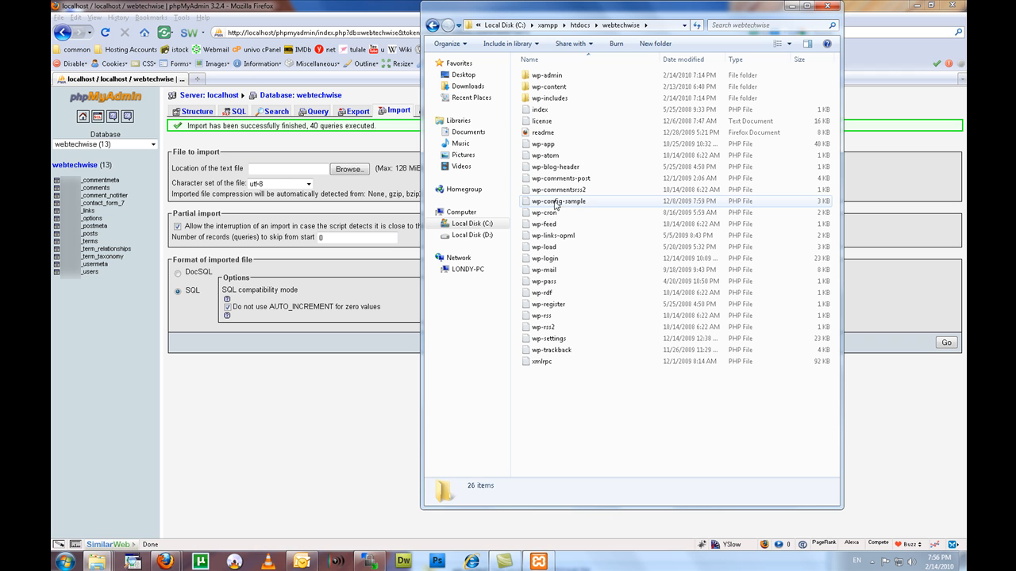
pyautogui.click(558, 201)
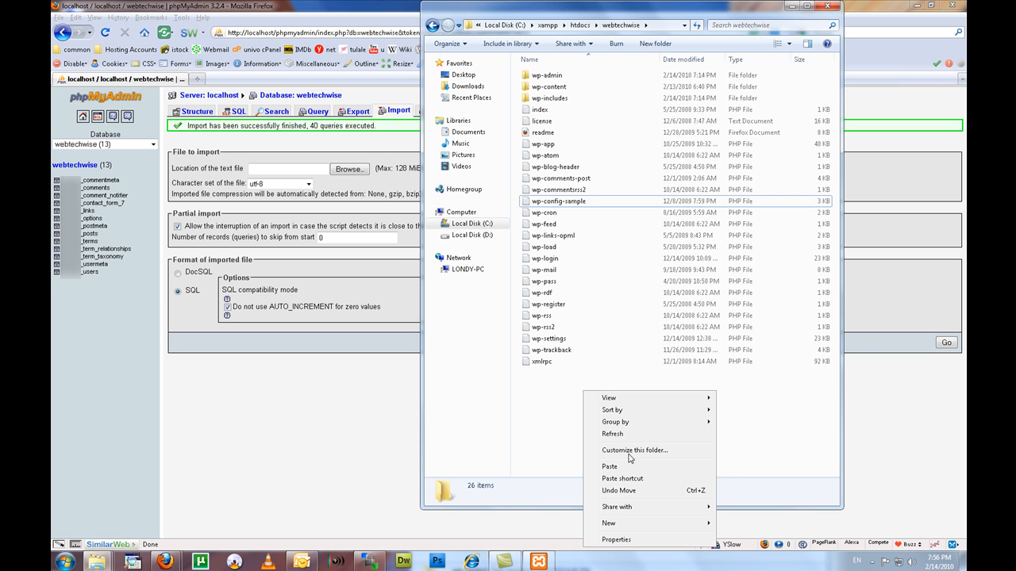
pyautogui.click(609, 466)
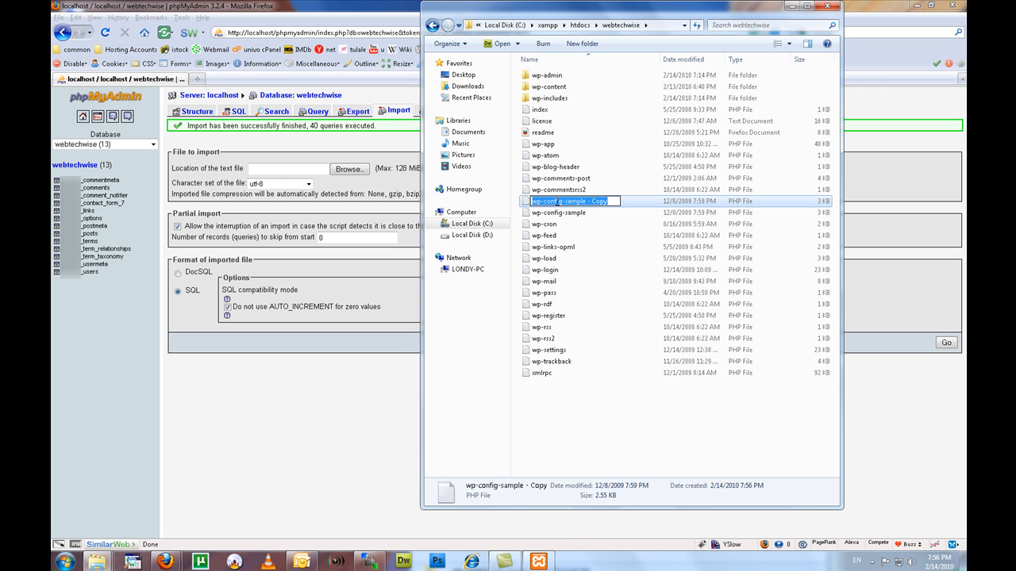
pyautogui.write('wp-config')
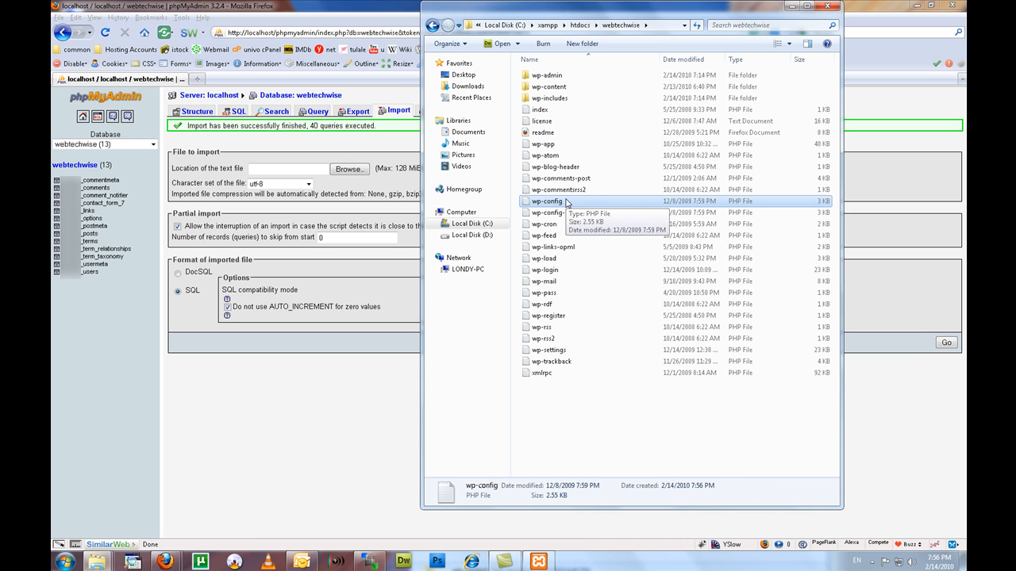
pyautogui.click(404, 561)
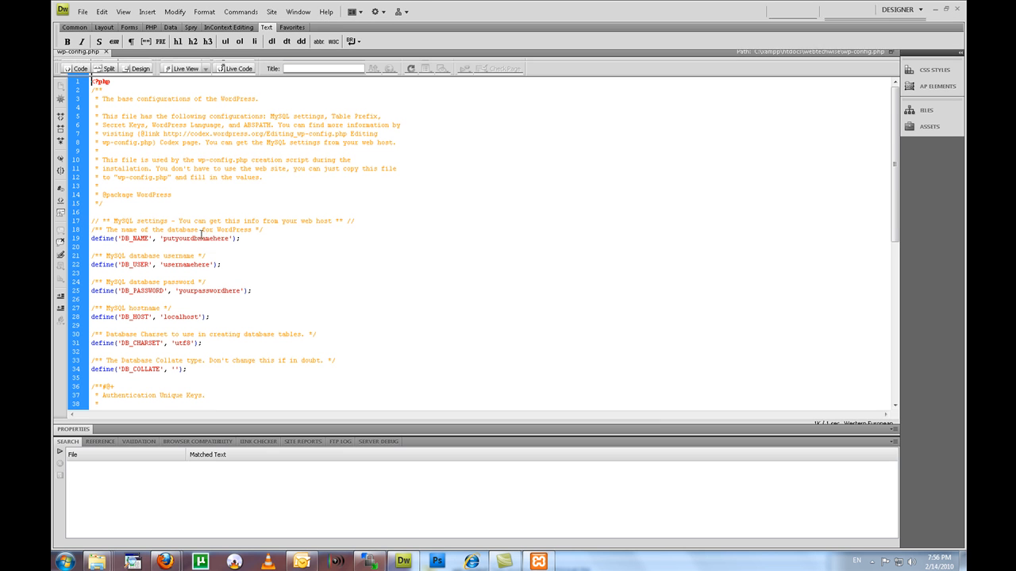
# Set the database user to root, clear the placeholder password, and save wp-config.php
pyautogui.doubleClick(186, 264)
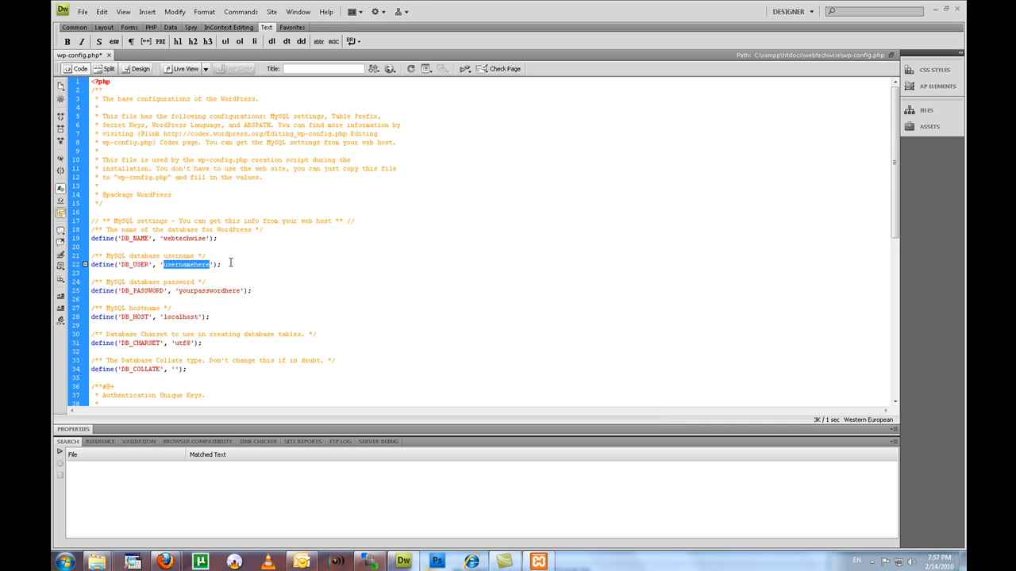
pyautogui.write('root')
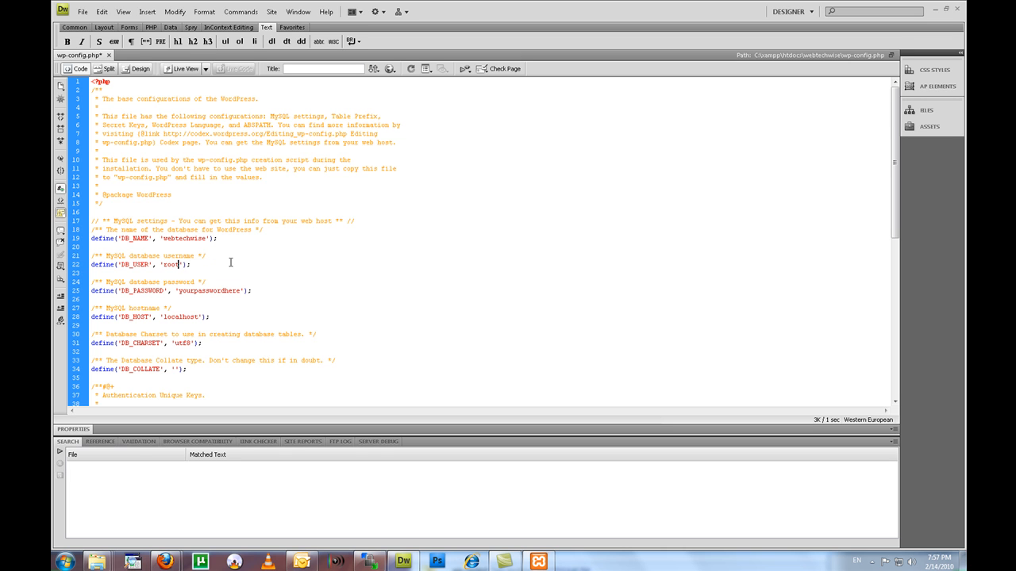
pyautogui.doubleClick(209, 291)
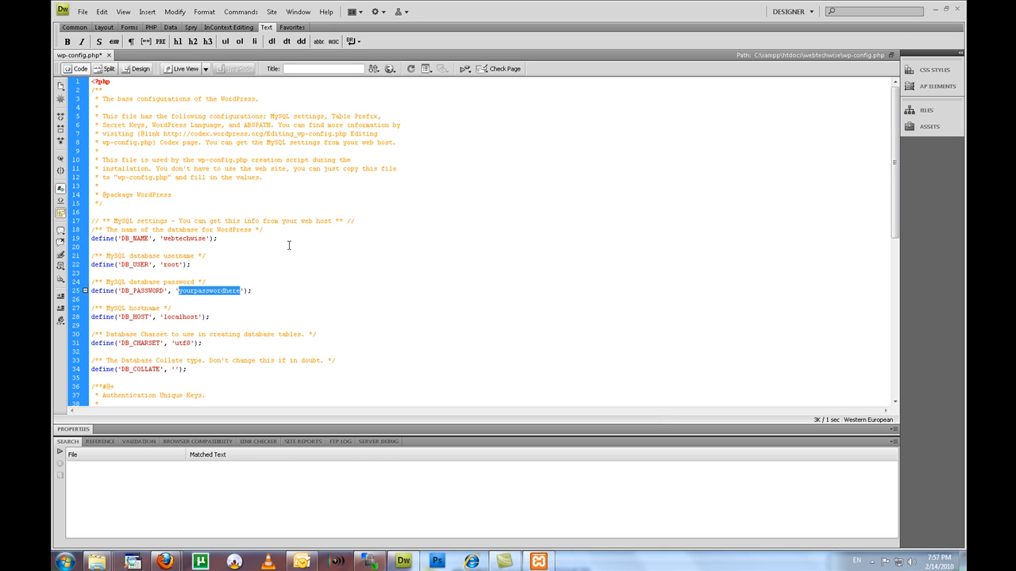
pyautogui.press('Delete')
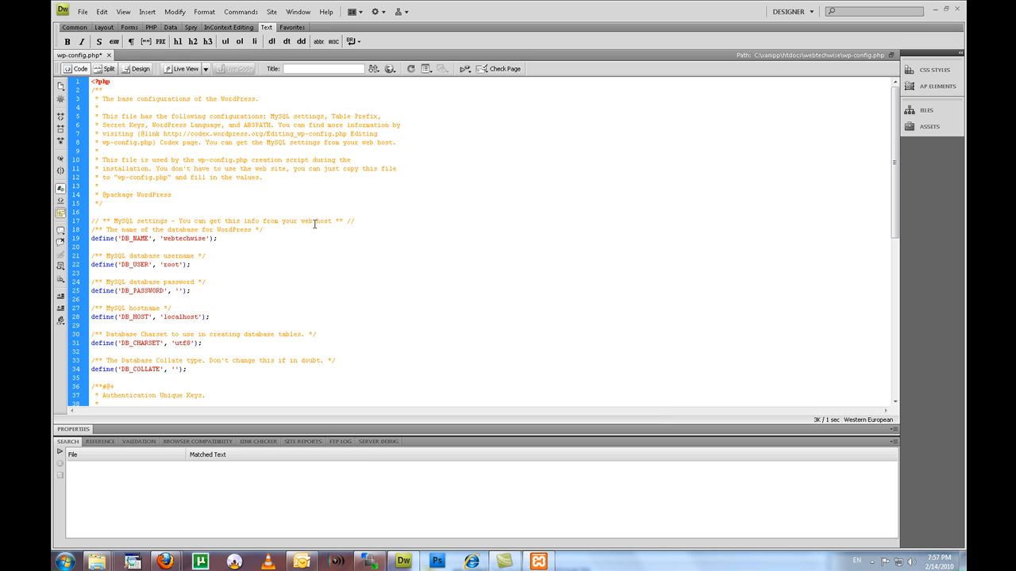
pyautogui.click(178, 290)
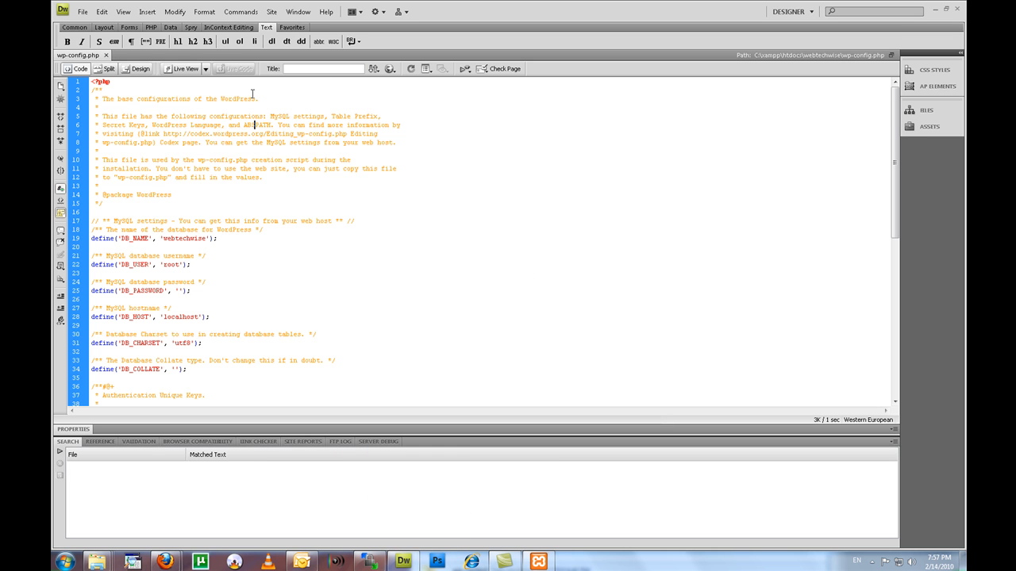
pyautogui.click(271, 11)
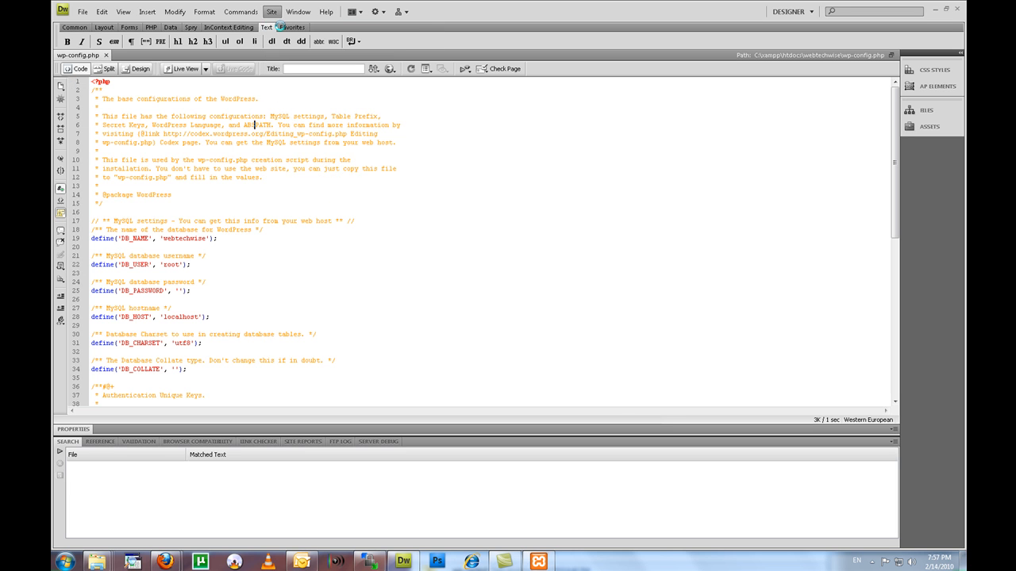
# Name a new Dreamweaver site 'local webtechwise' and browse for its local root folder
pyautogui.click(272, 11)
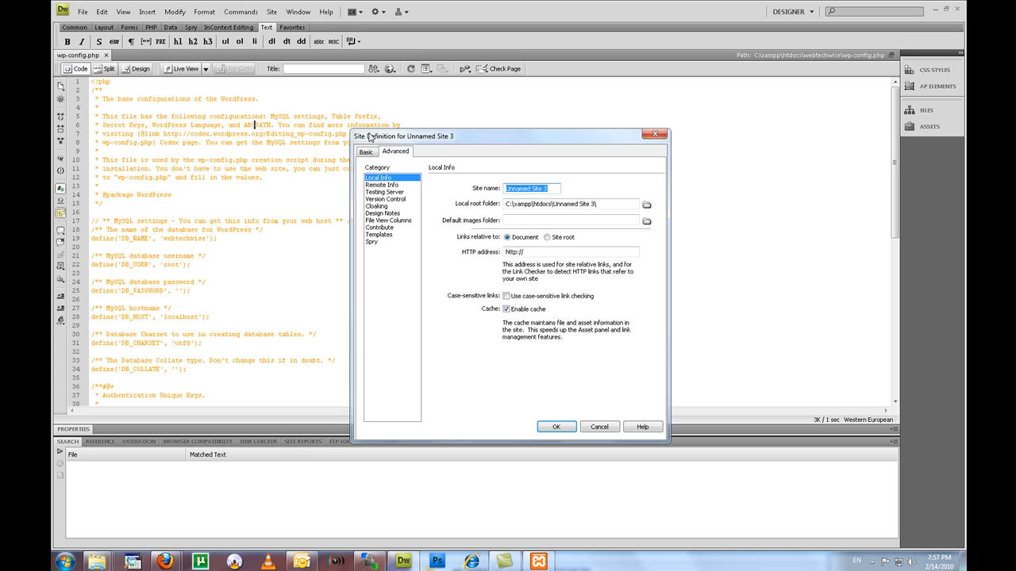
pyautogui.click(527, 188)
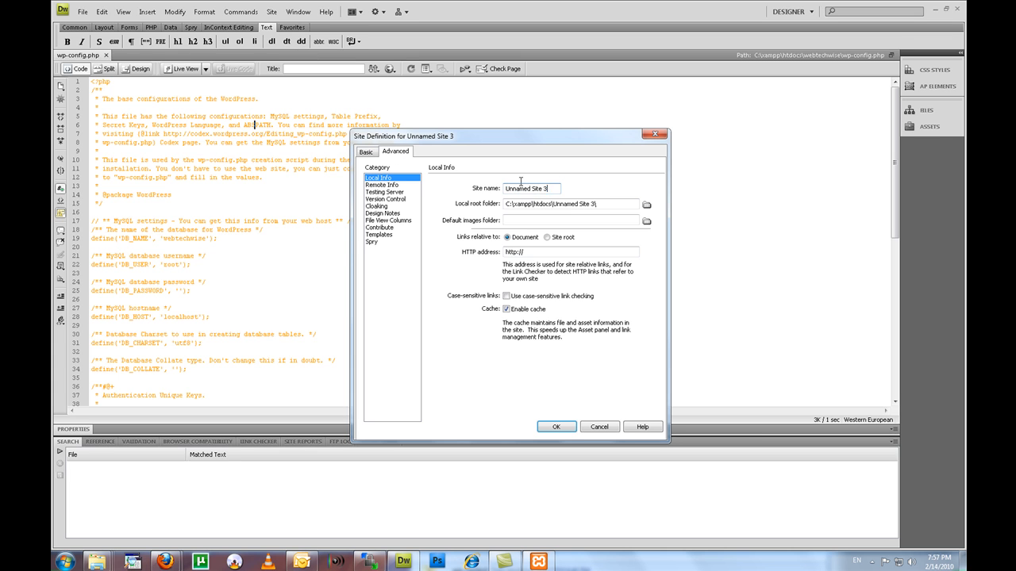
pyautogui.tripleClick(531, 188)
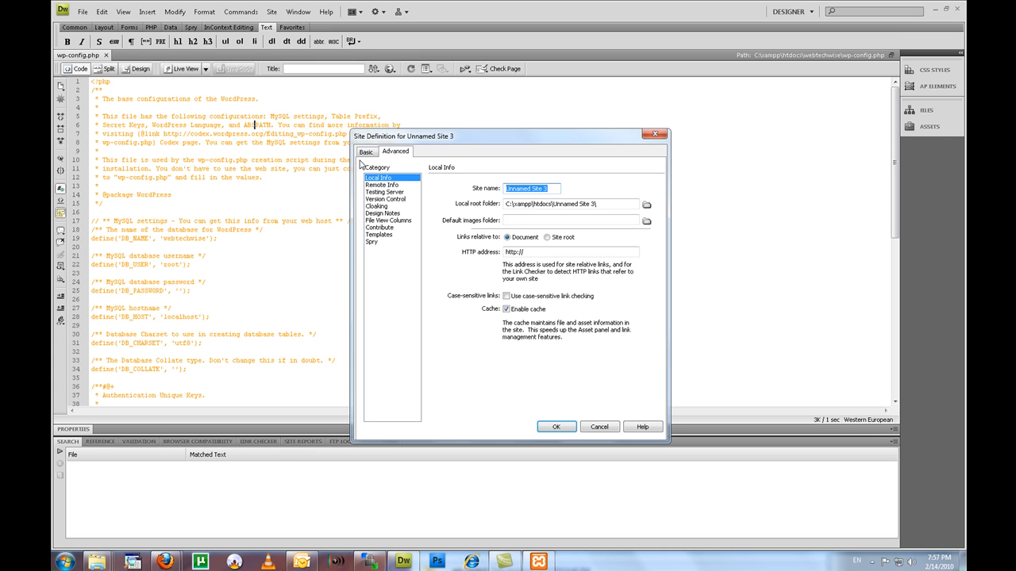
pyautogui.write('local webtechwise')
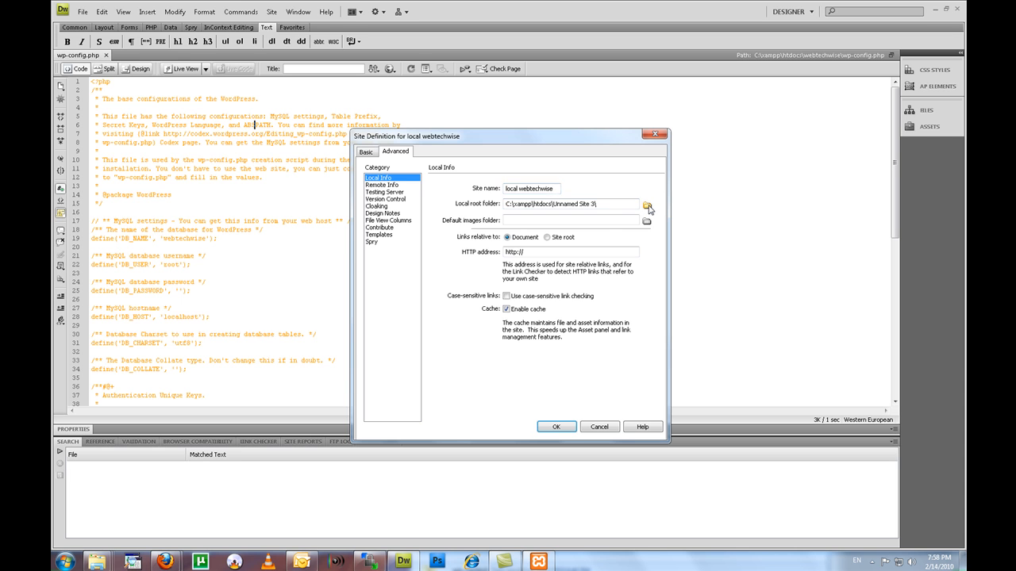
pyautogui.click(647, 205)
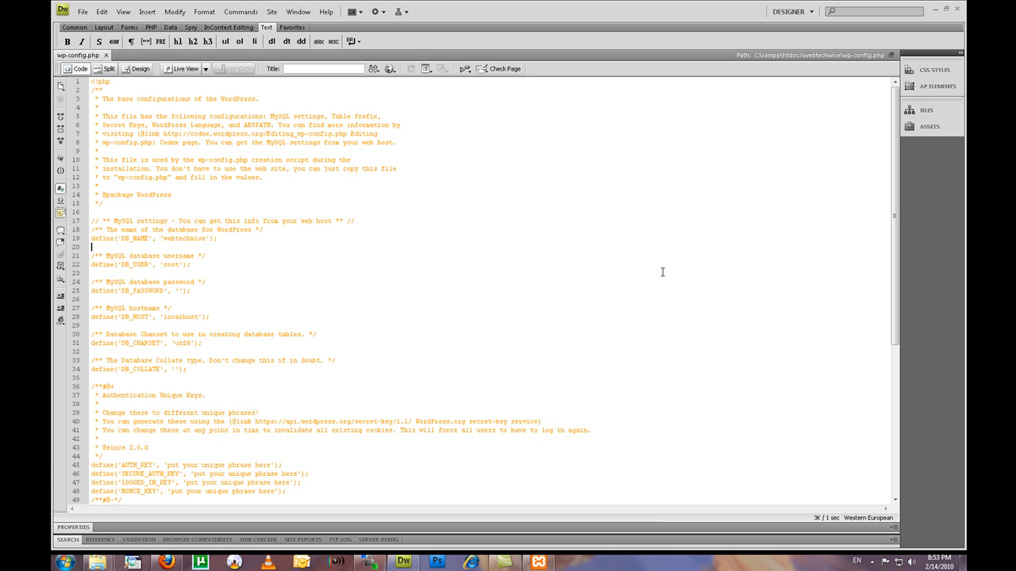
# Replace all '<?' with '<?php' in the theme files: 218 replacements across 26 documents
pyautogui.press('ctrl+f')
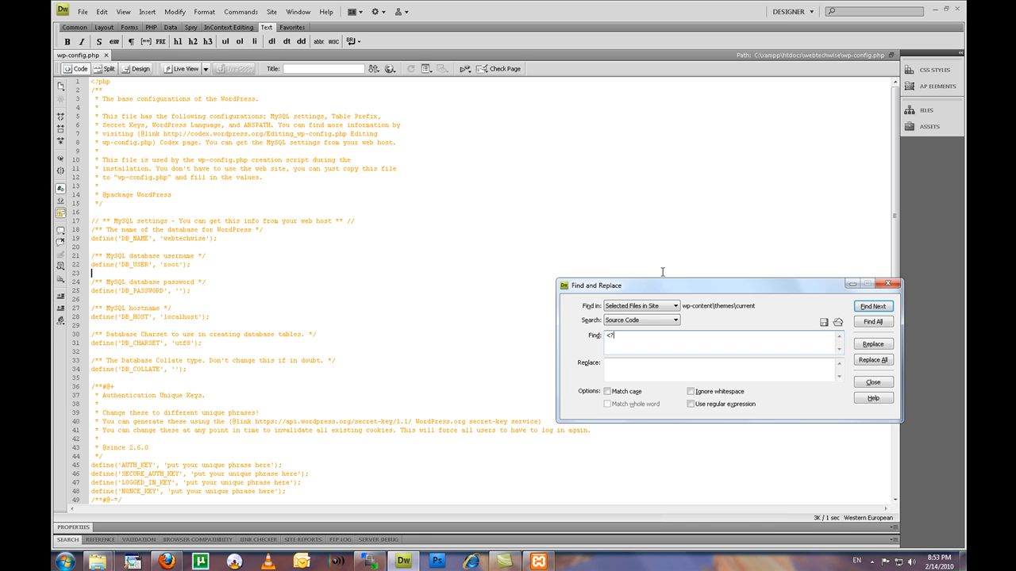
pyautogui.click(718, 370)
pyautogui.write('<?php')
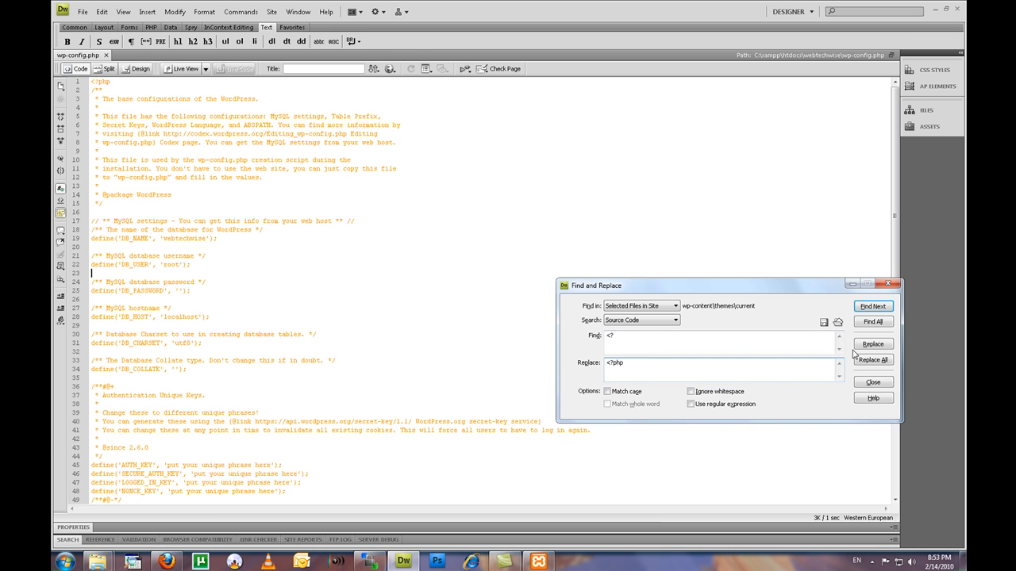
pyautogui.click(872, 360)
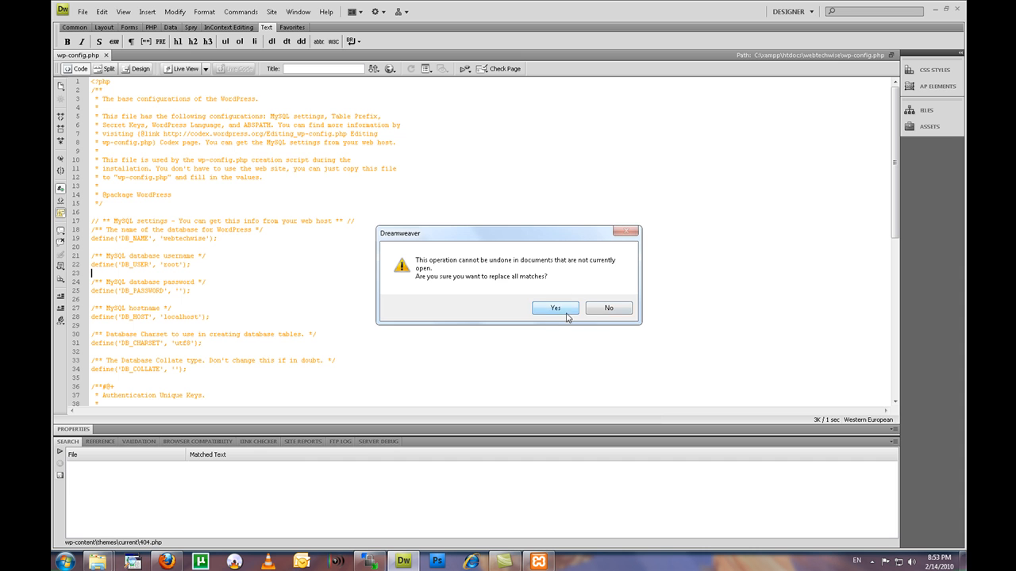
pyautogui.click(556, 308)
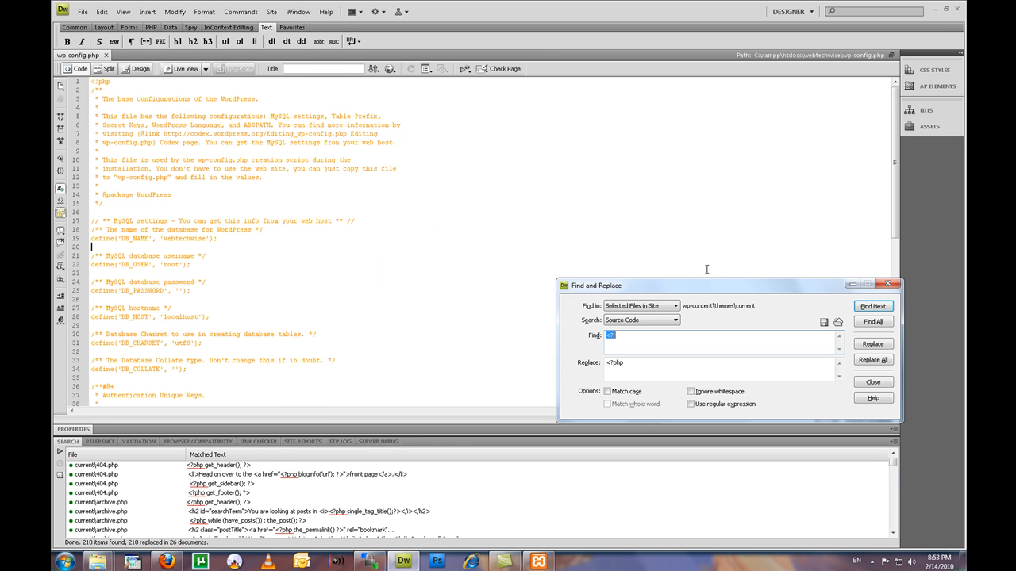
pyautogui.write('w')
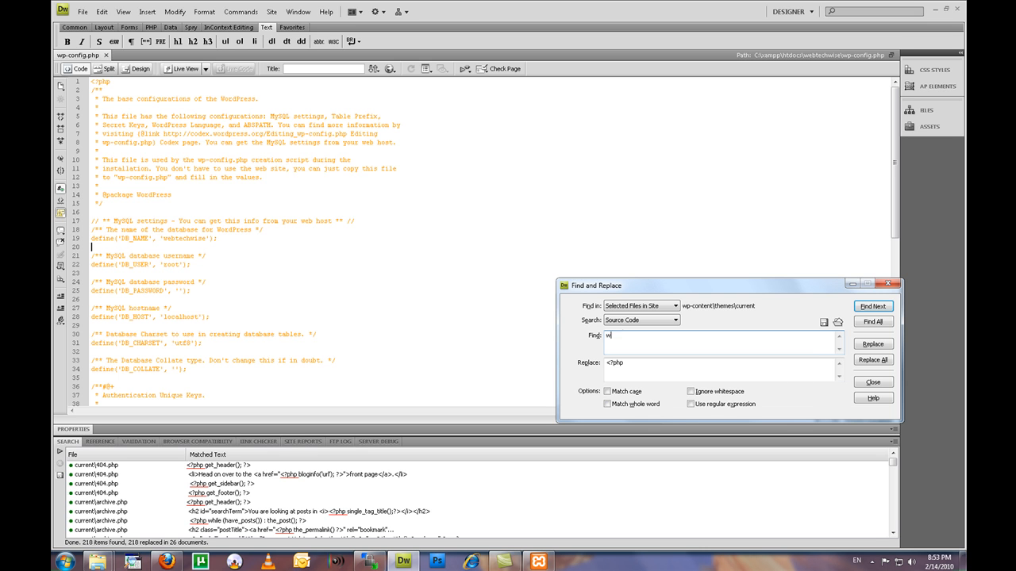
pyautogui.write('www.webte')
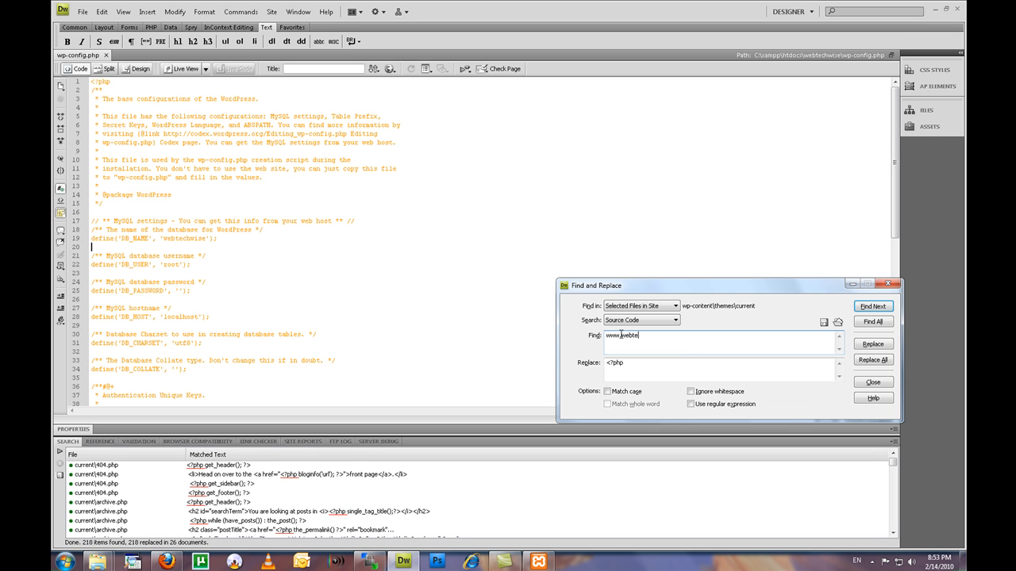
pyautogui.write('chwise.com')
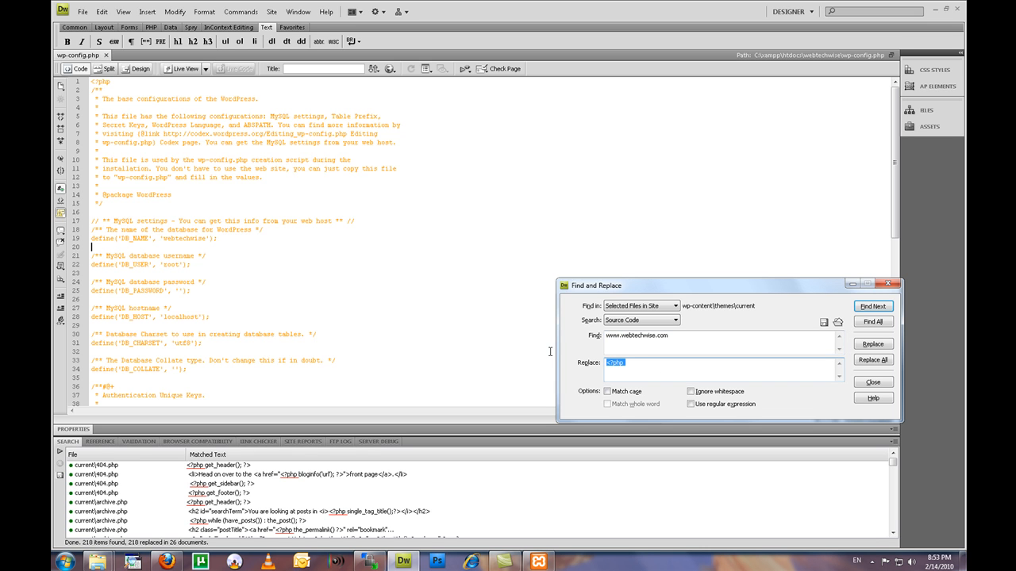
pyautogui.write('localhost/webtechwise')
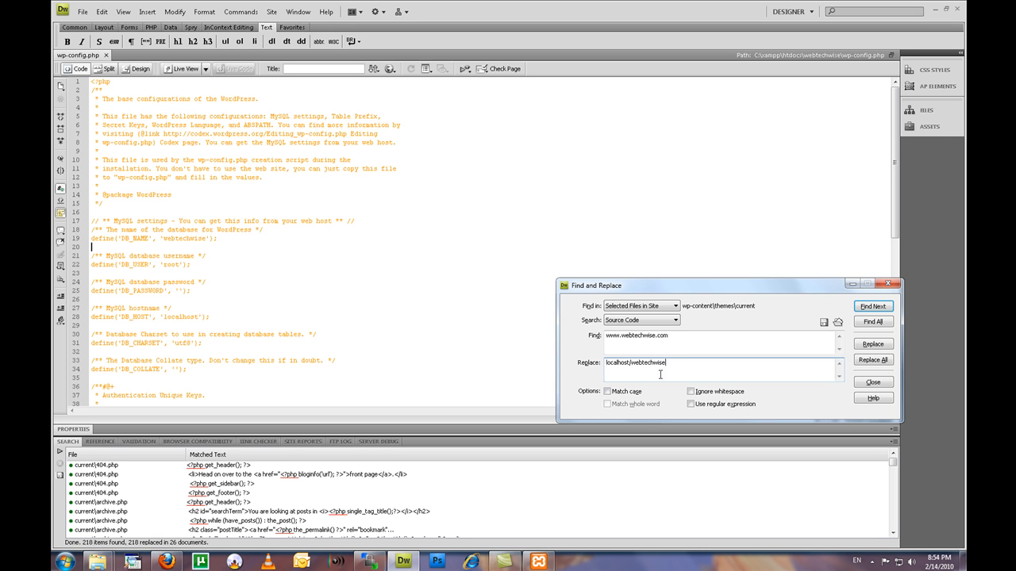
pyautogui.click(872, 359)
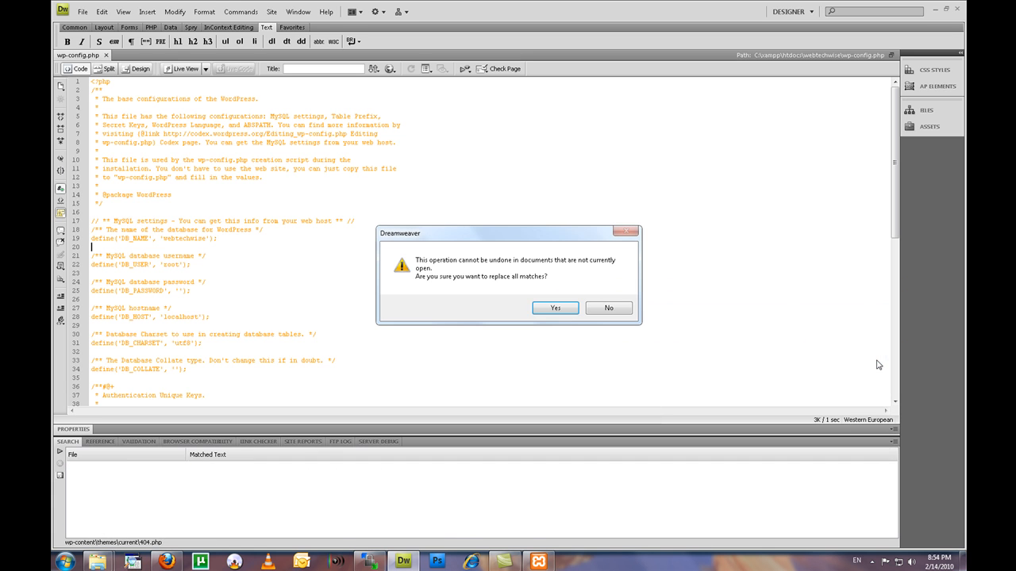
pyautogui.click(554, 307)
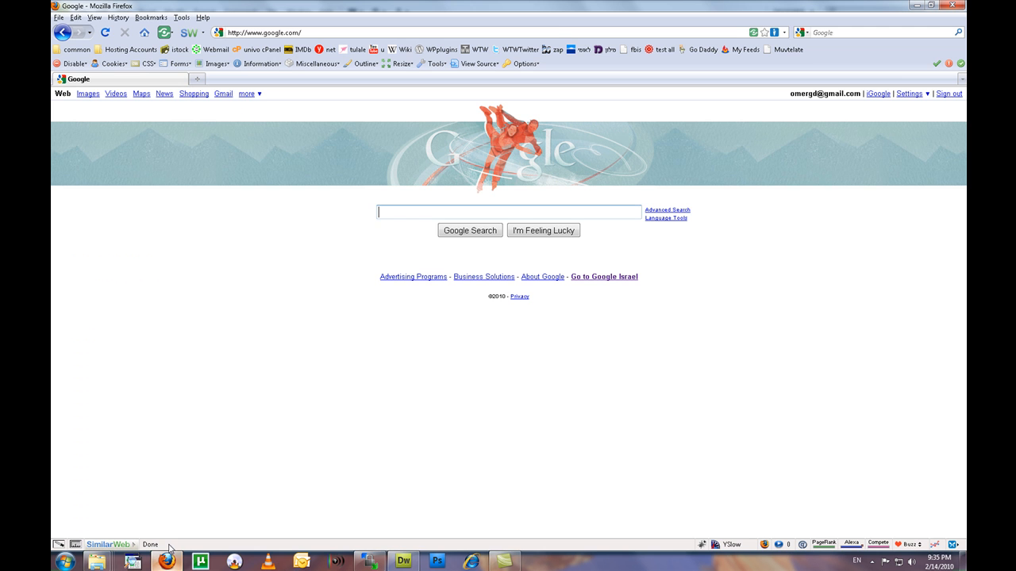
pyautogui.click(262, 33)
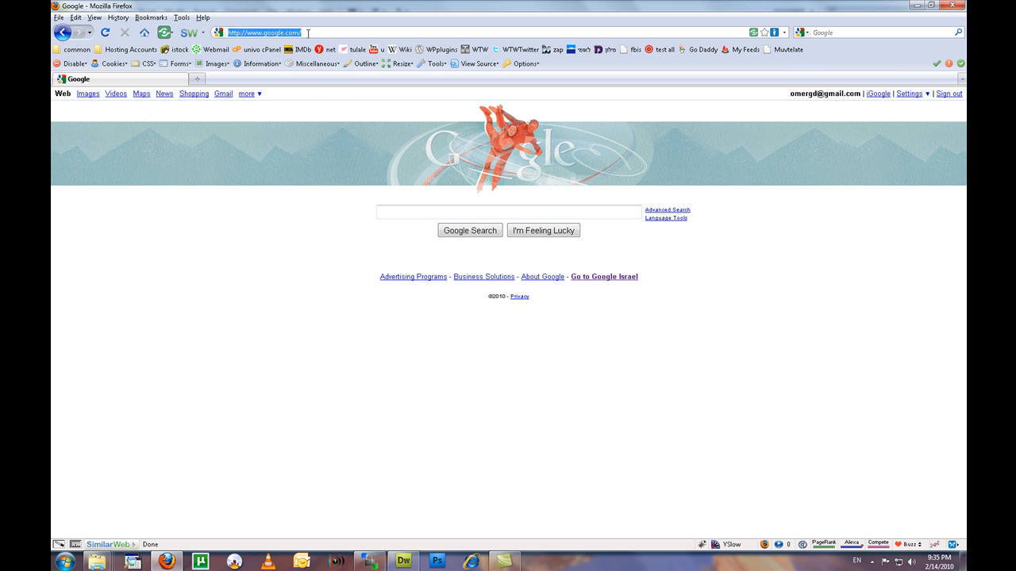
pyautogui.write('localhost')
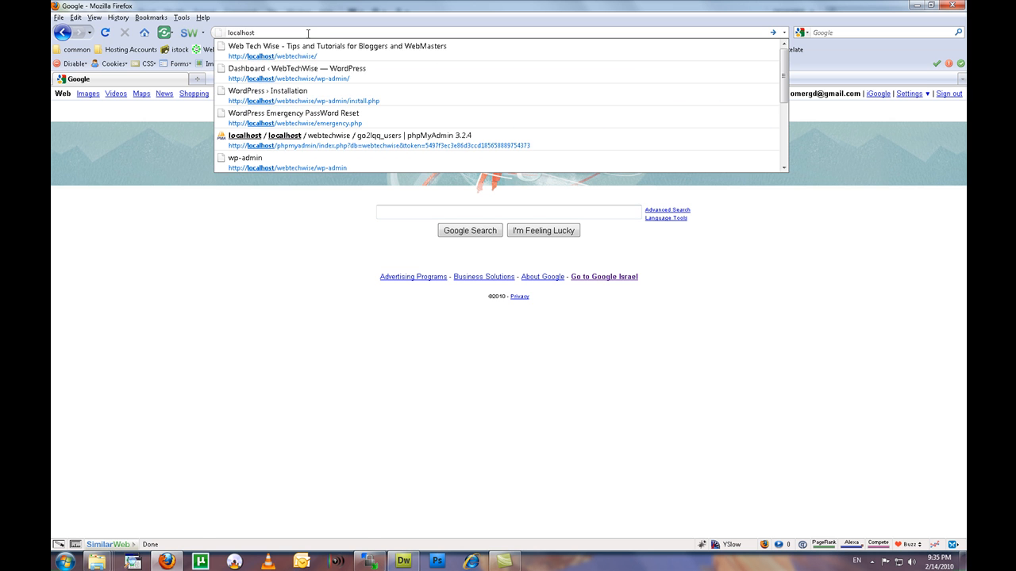
pyautogui.click(337, 46)
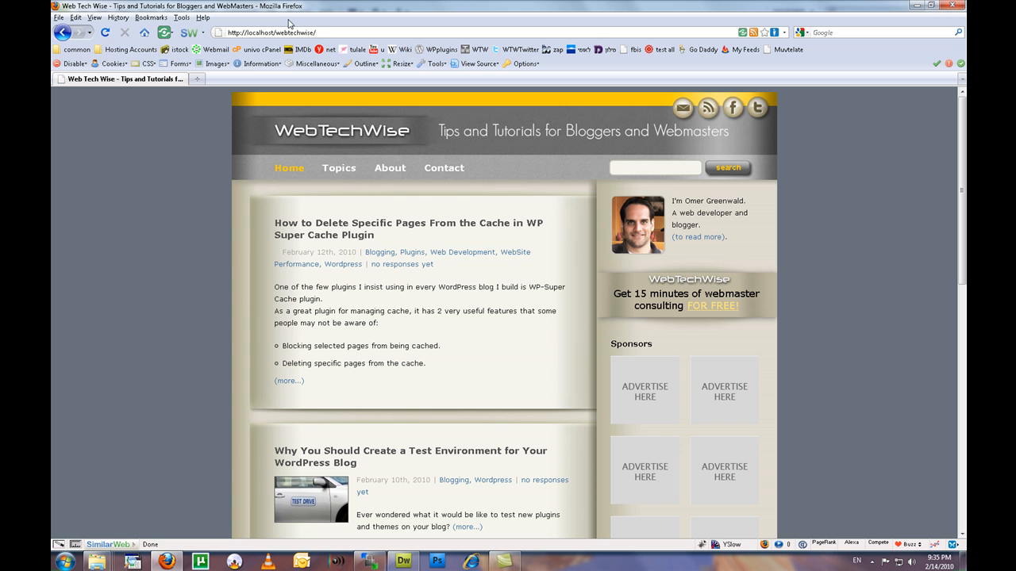
pyautogui.moveTo(314, 208)
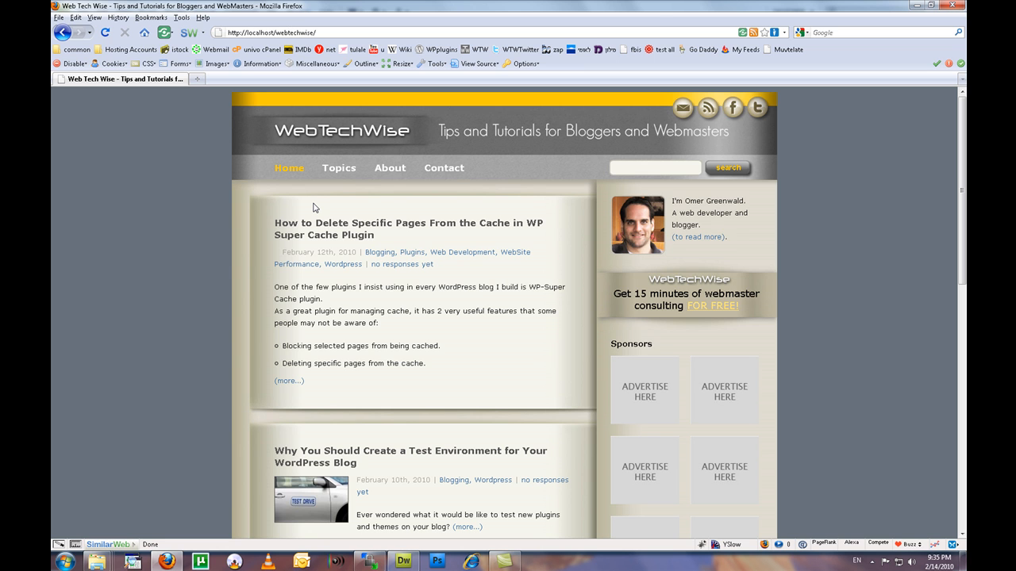